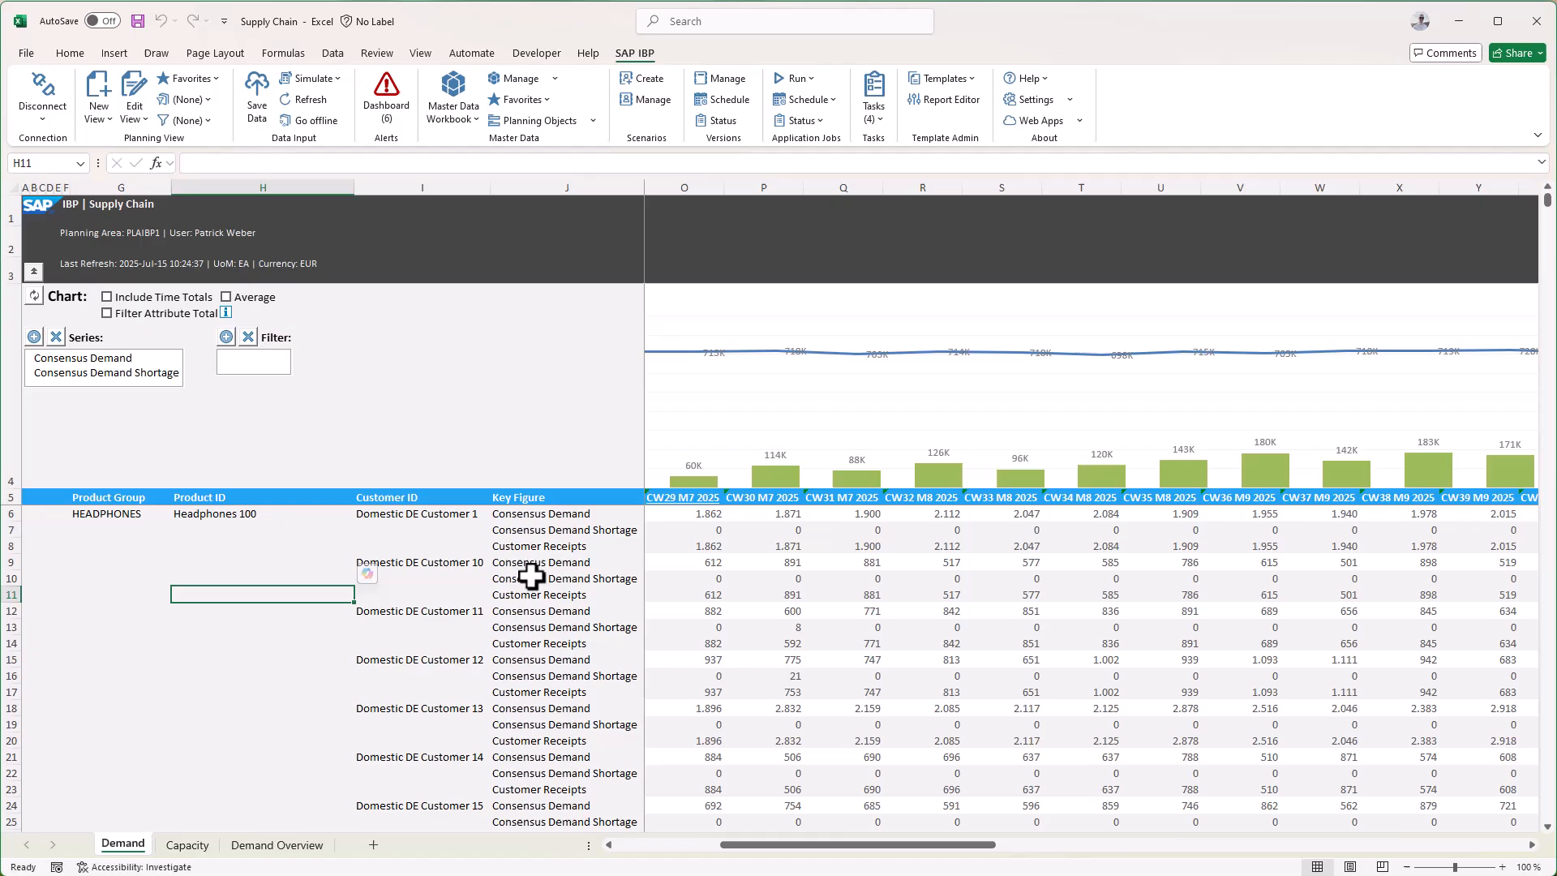
# Select a Consensus Demand Shortage cell and bring up its context menu with Planning Assistance options
pyautogui.click(842, 578)
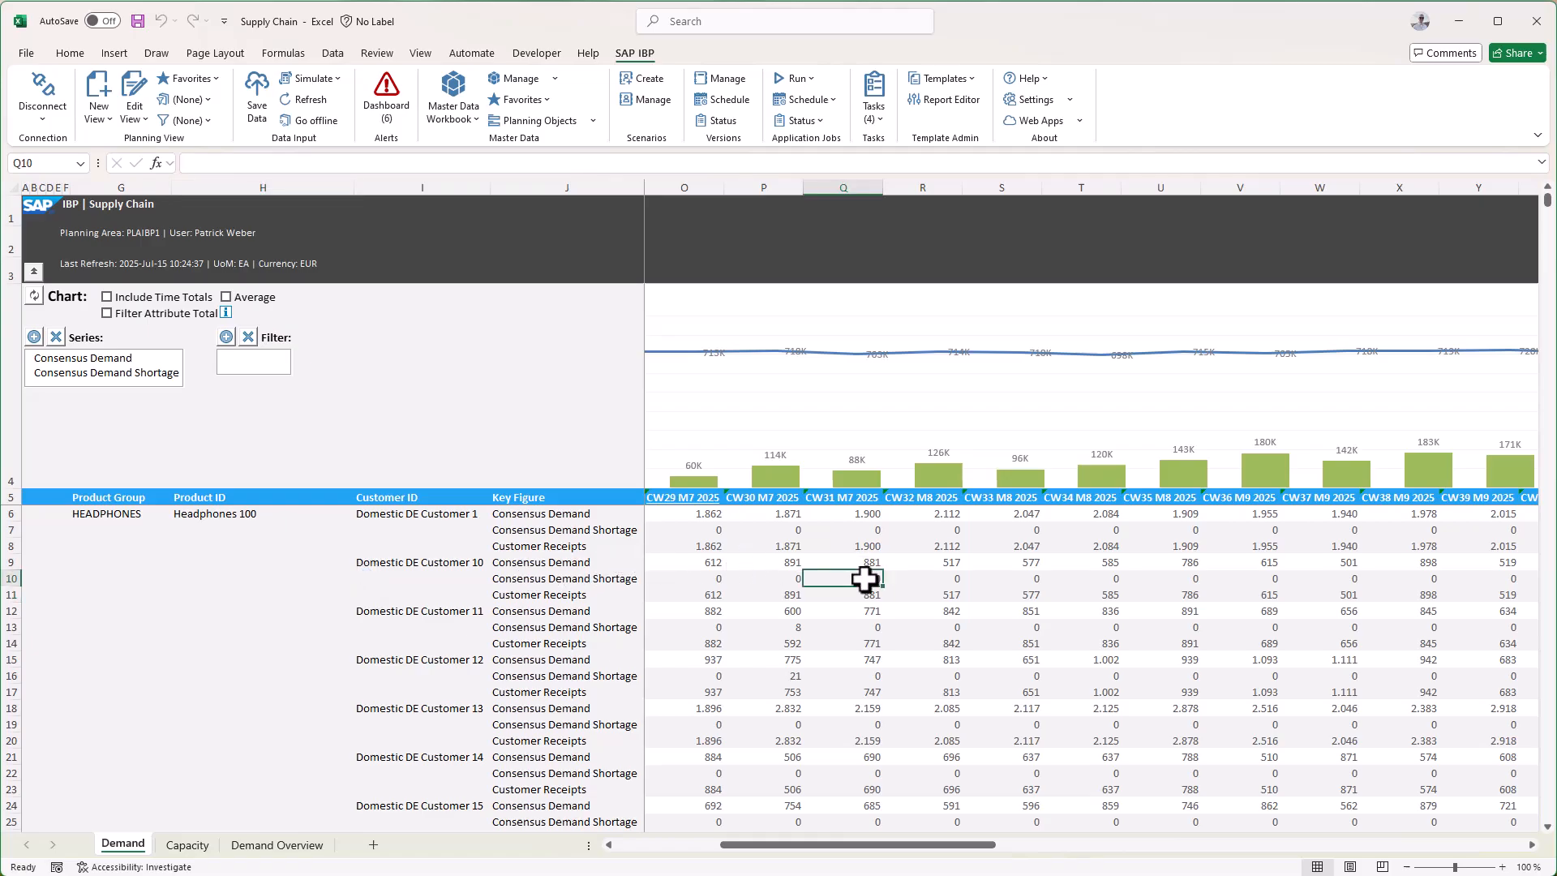
pyautogui.rightClick(842, 579)
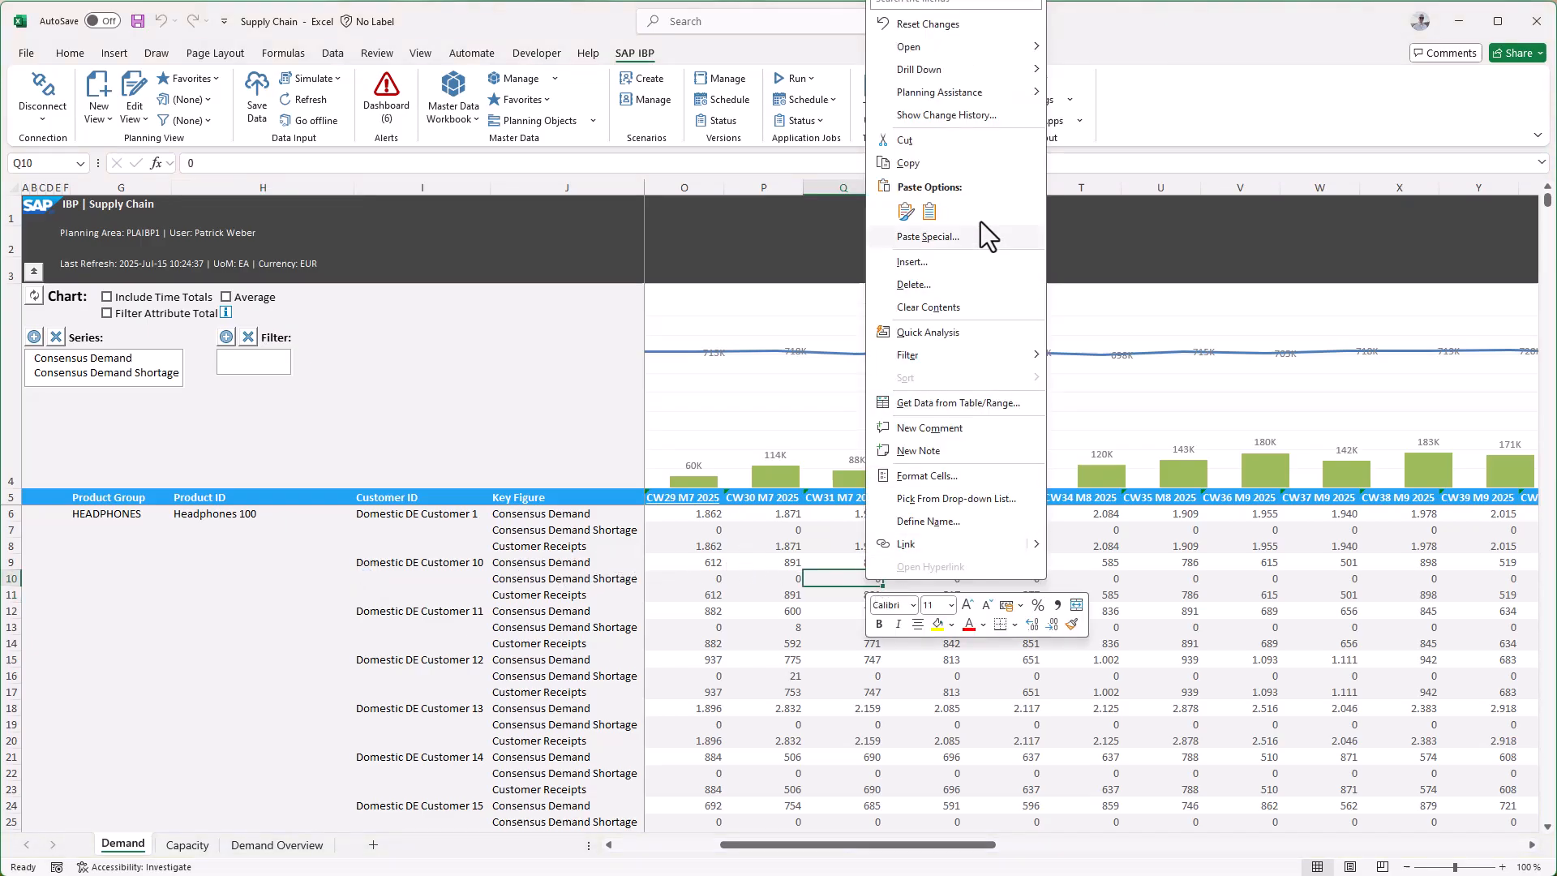
pyautogui.moveTo(938, 92)
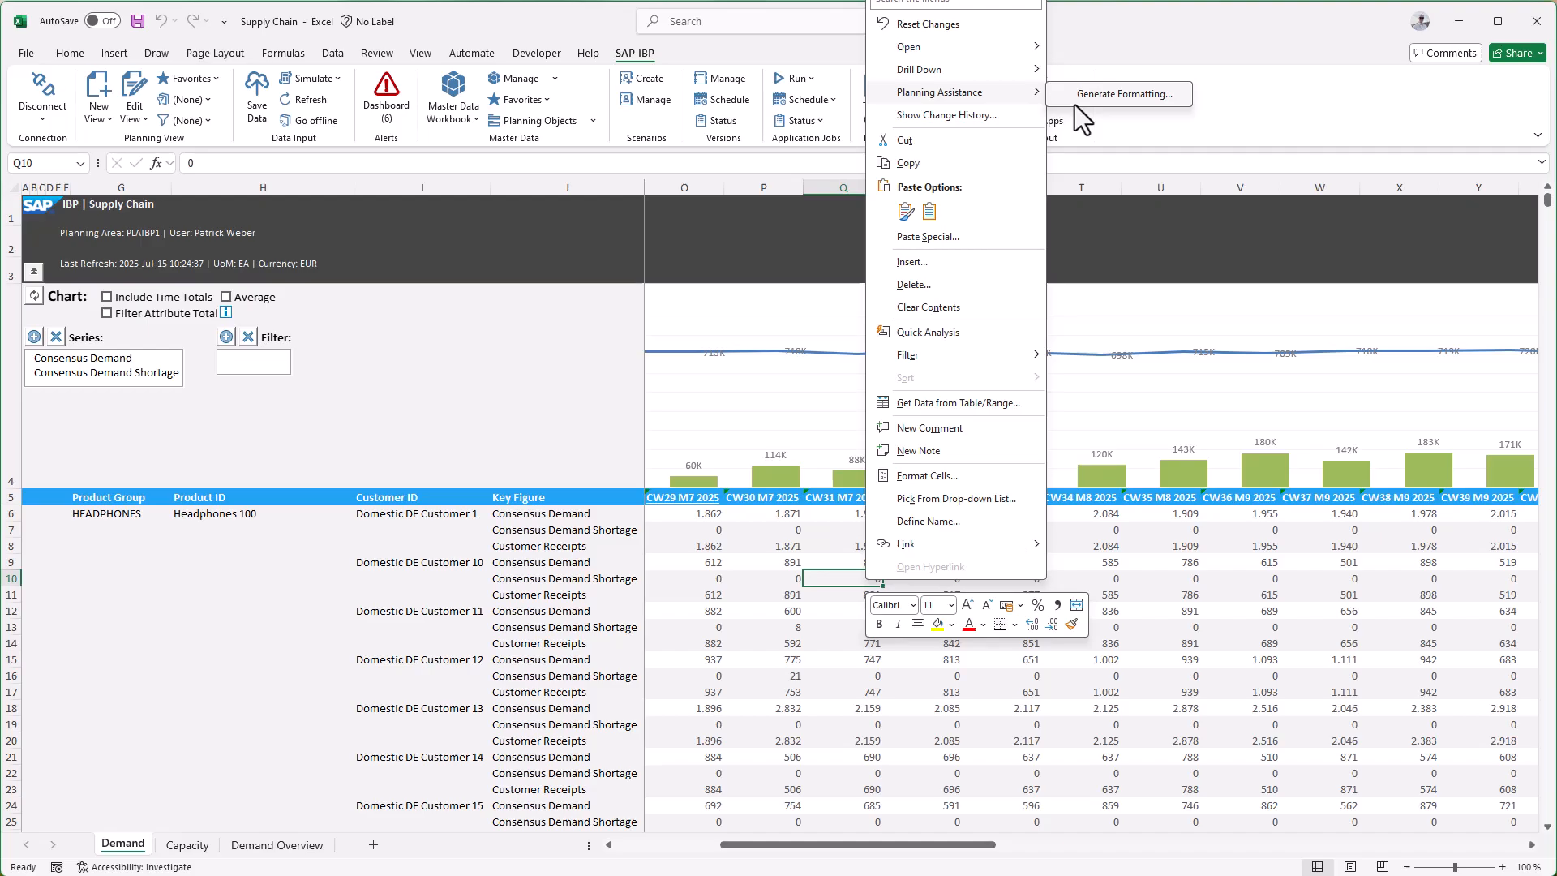
# Generate an AI rule: red font where the selected key figure exceeds 1; verify shortage 21
pyautogui.click(1118, 93)
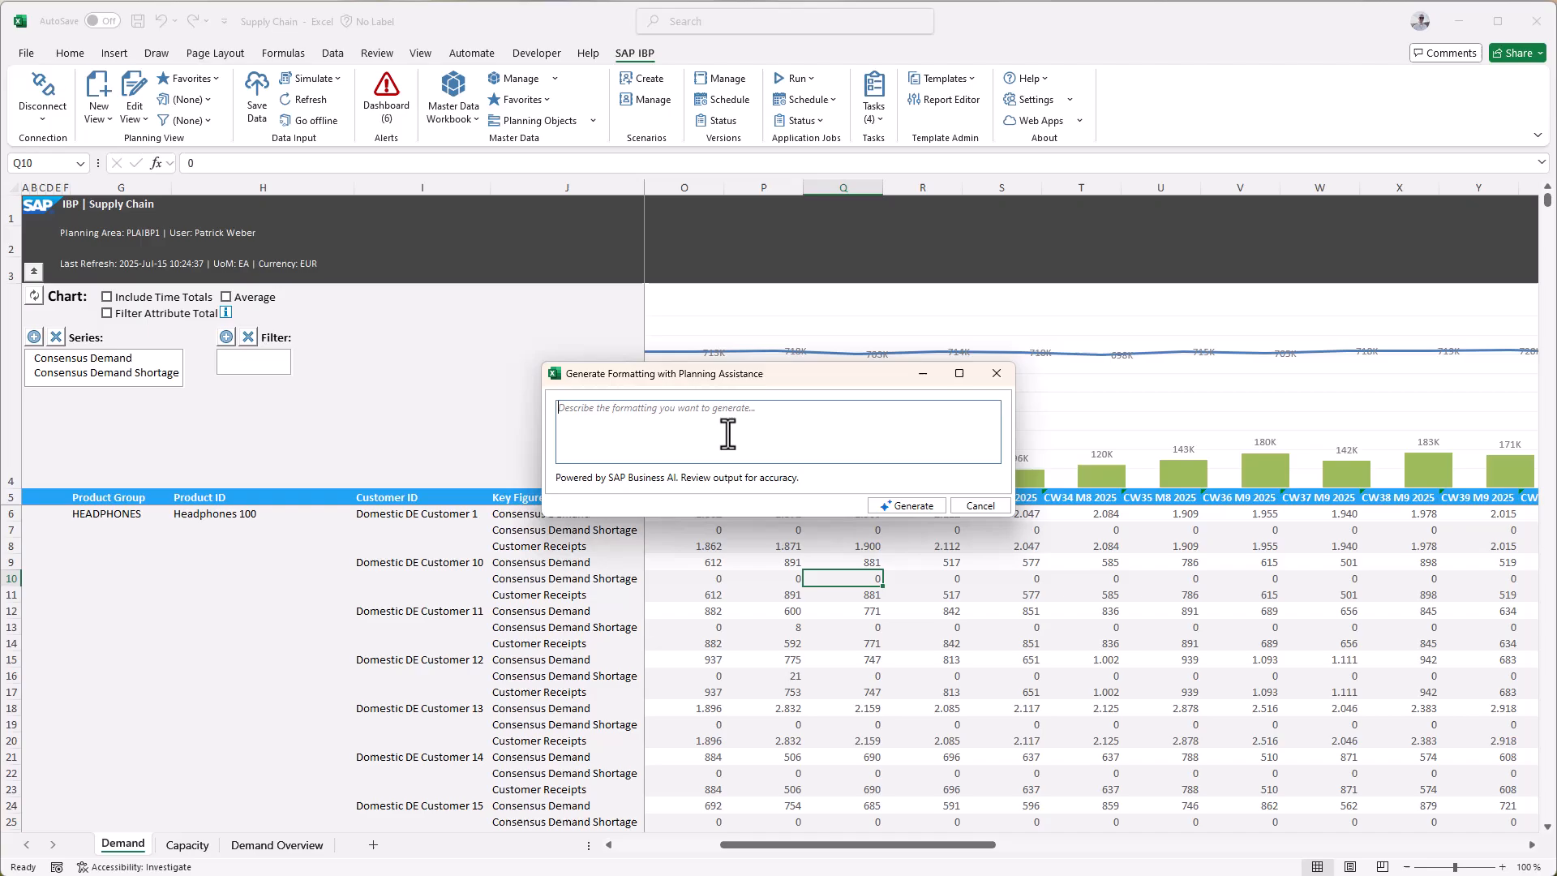
pyautogui.write('Apply r')
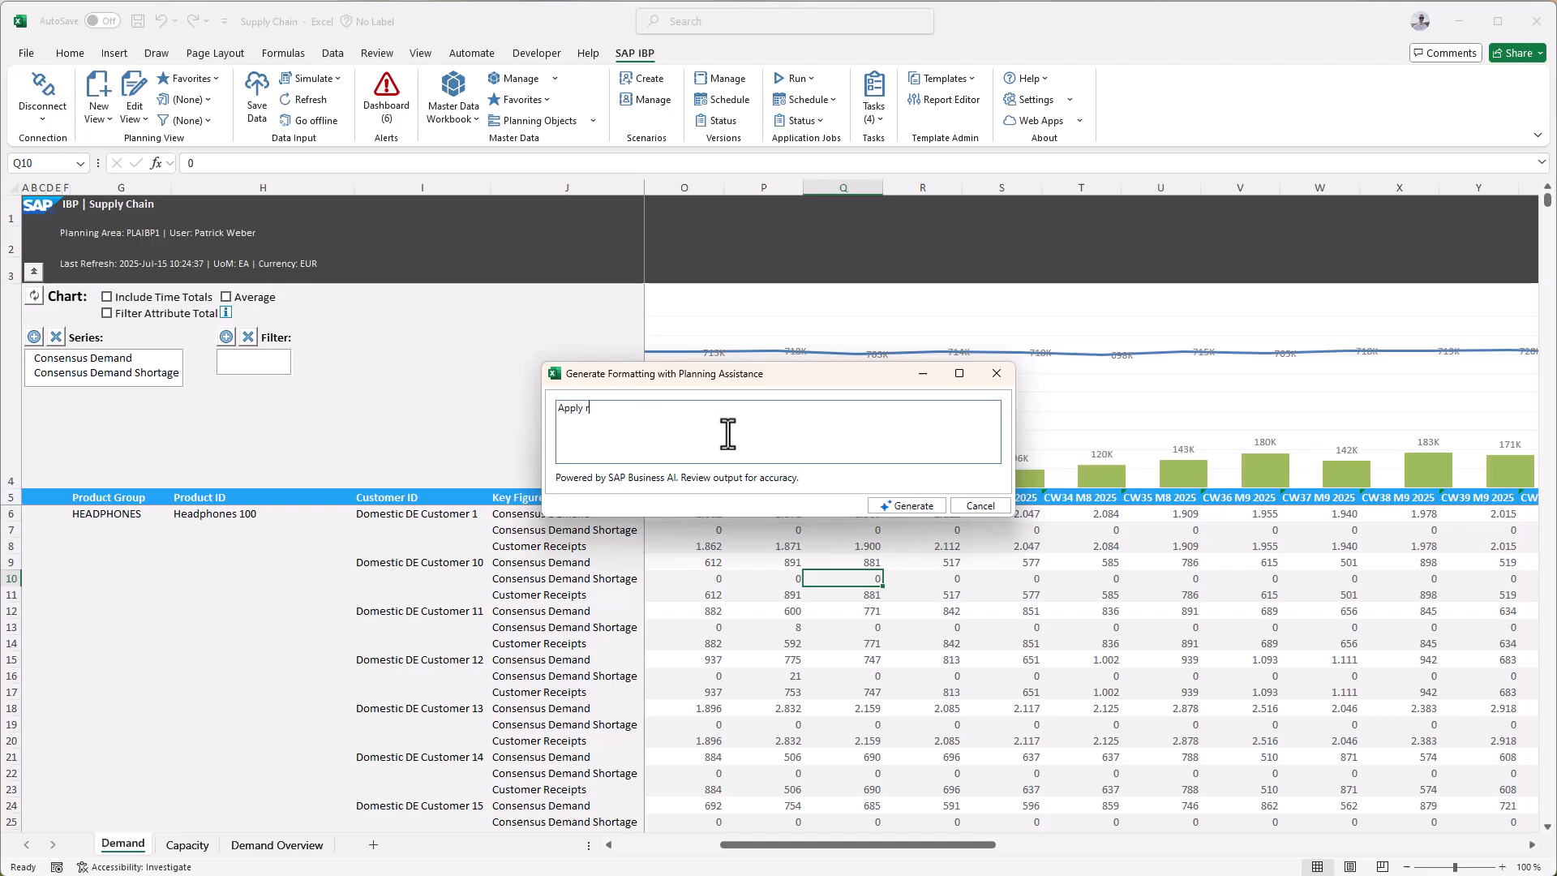
pyautogui.write('ed font in')
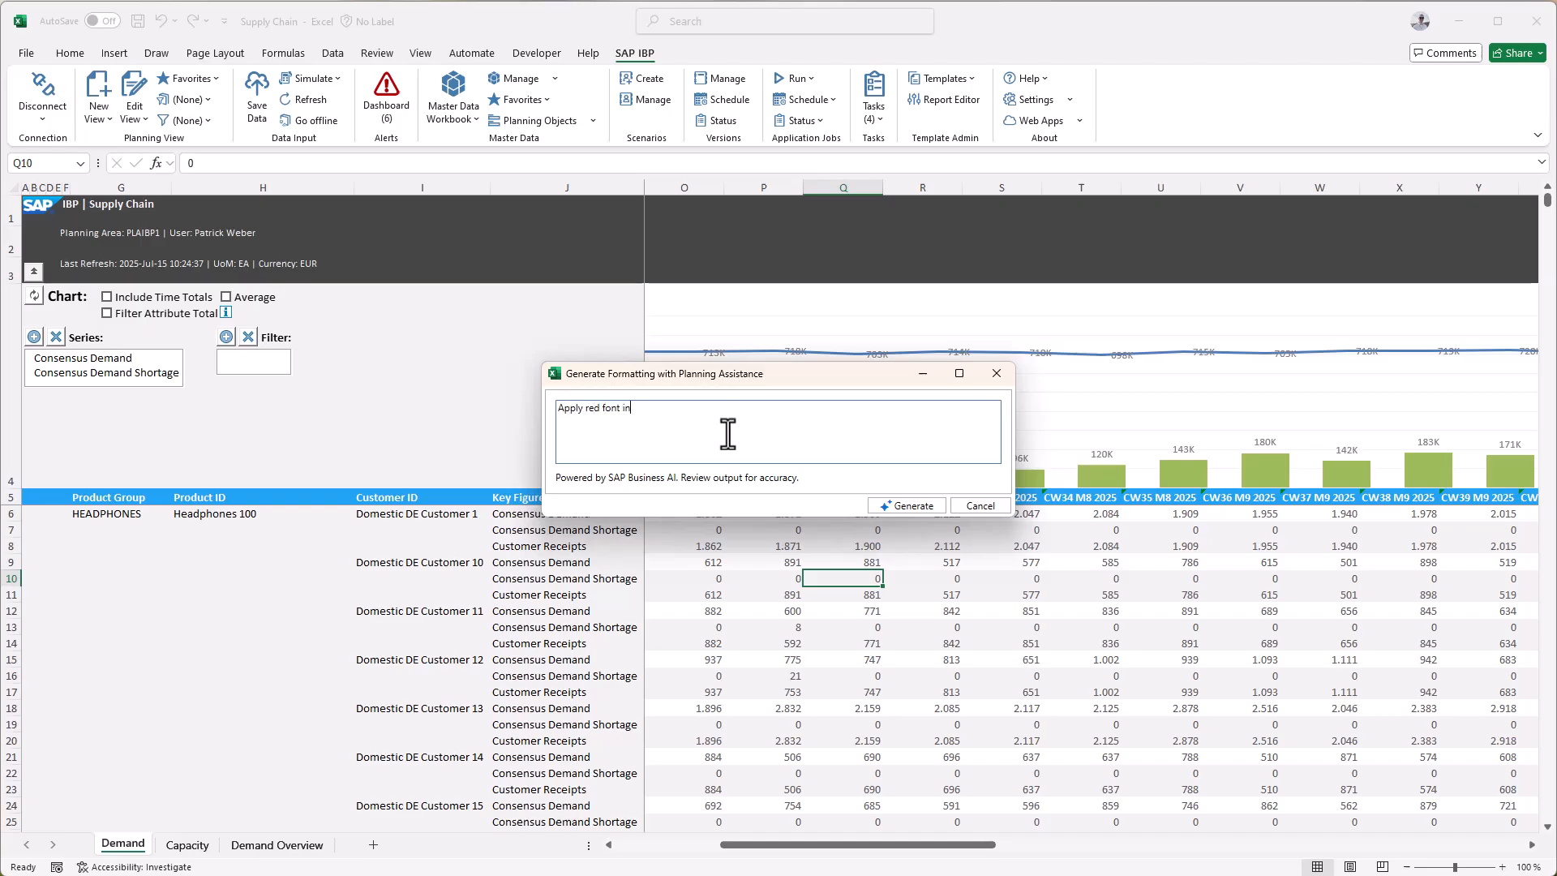
pyautogui.write('case the select')
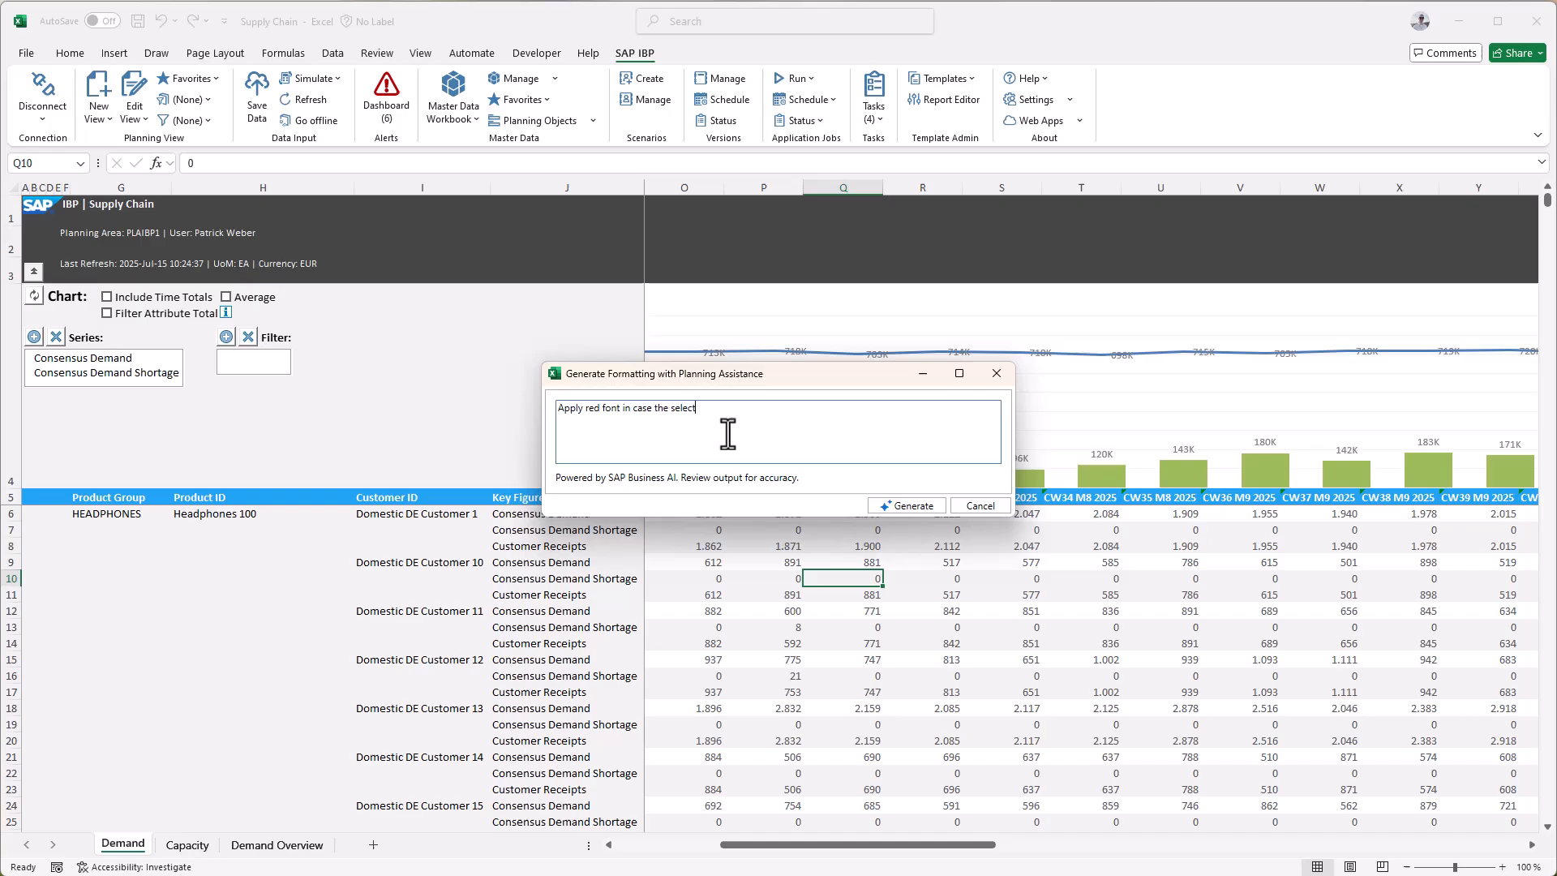
pyautogui.write('ed key f')
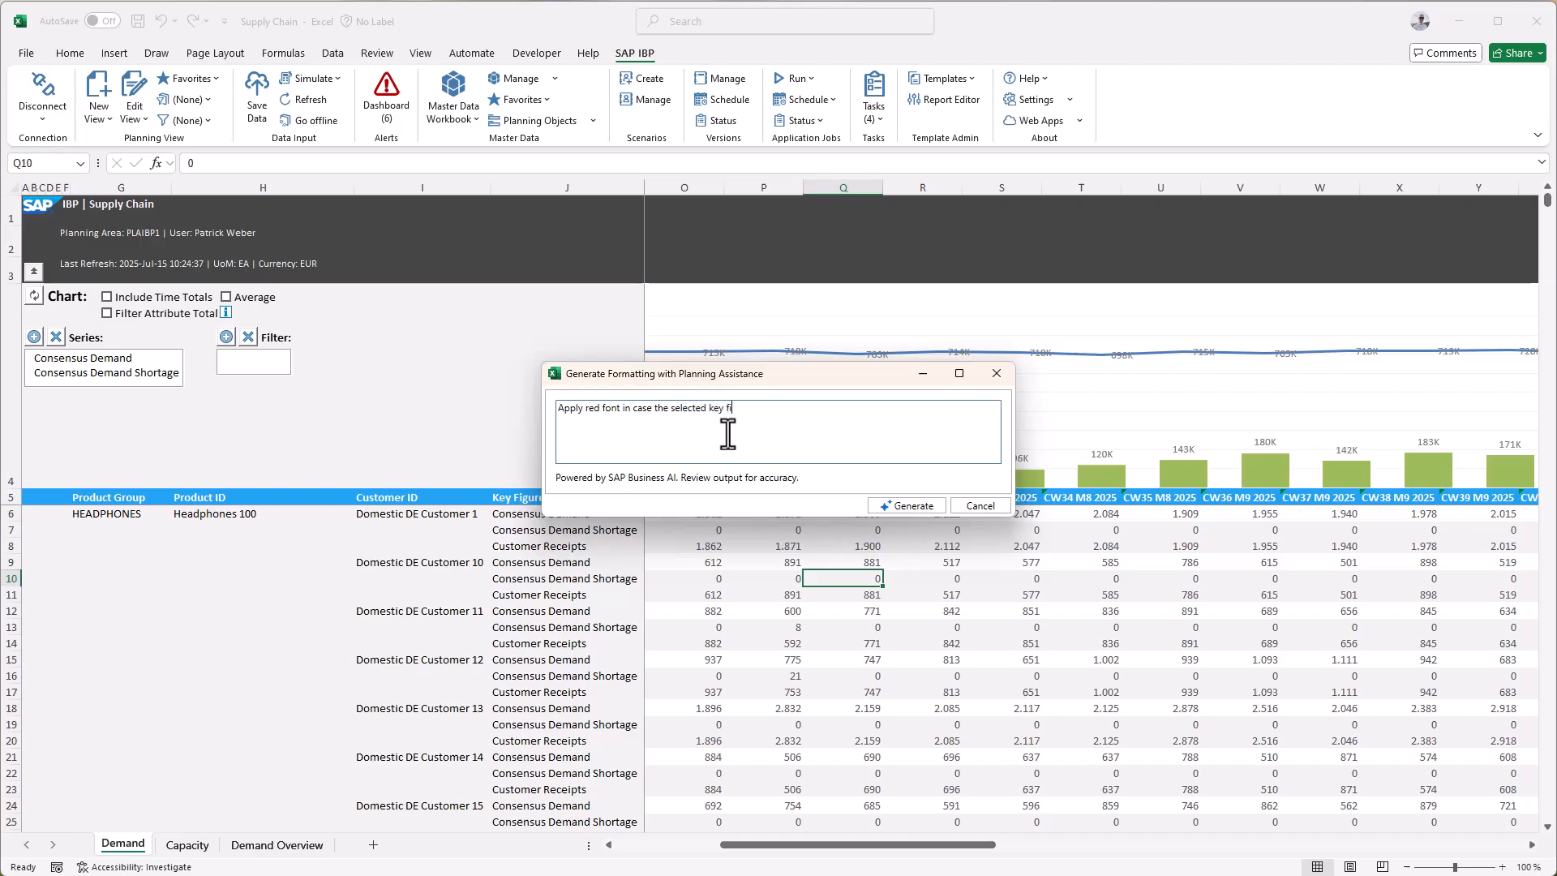
pyautogui.write('igure is gre')
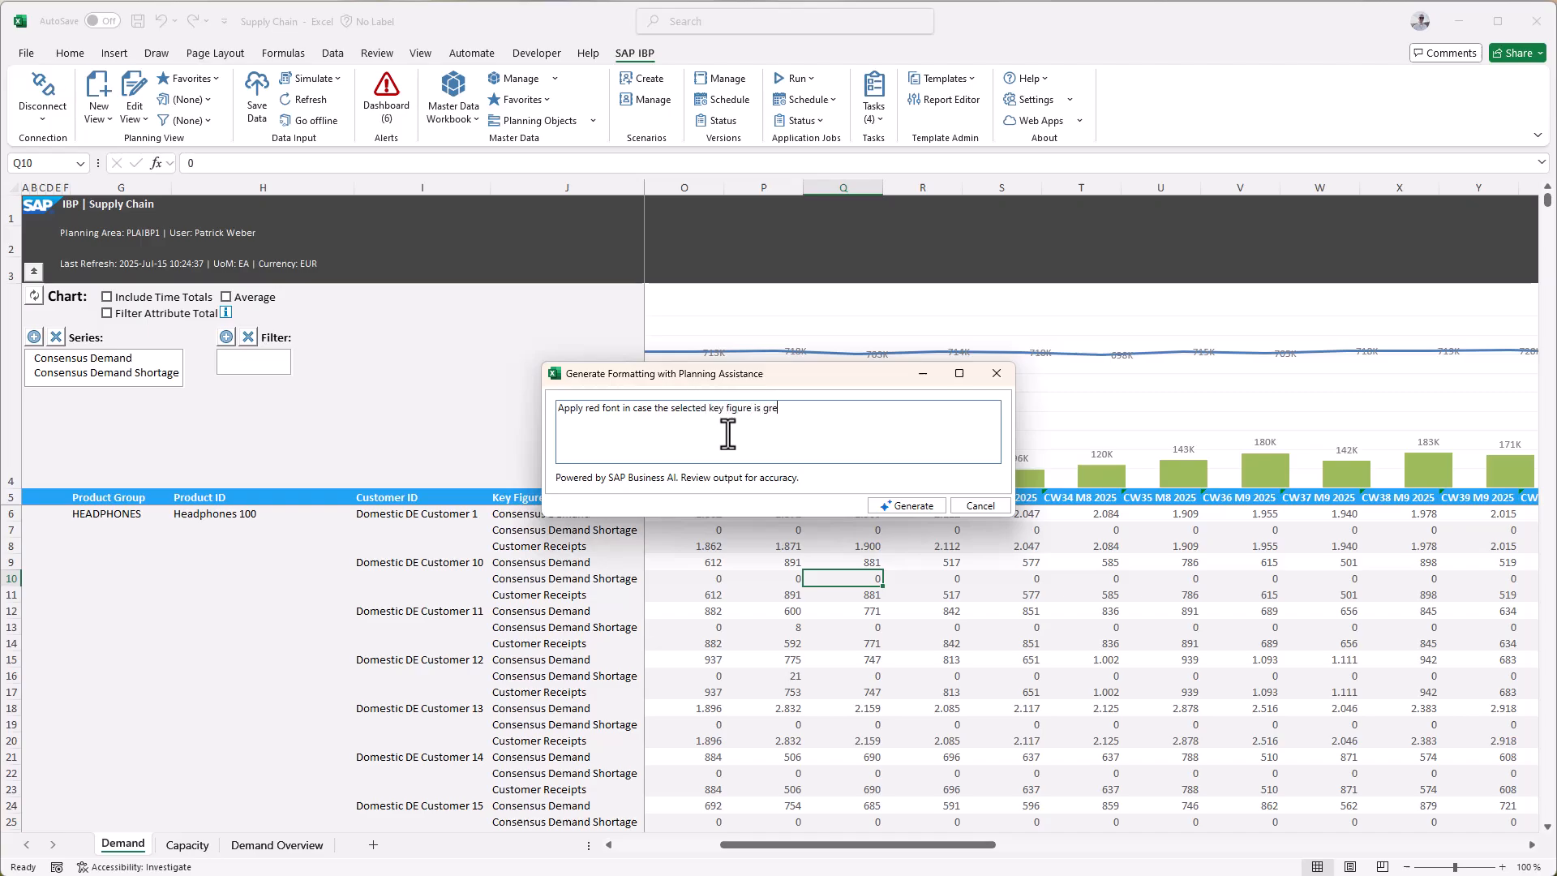
pyautogui.write('ater than 1')
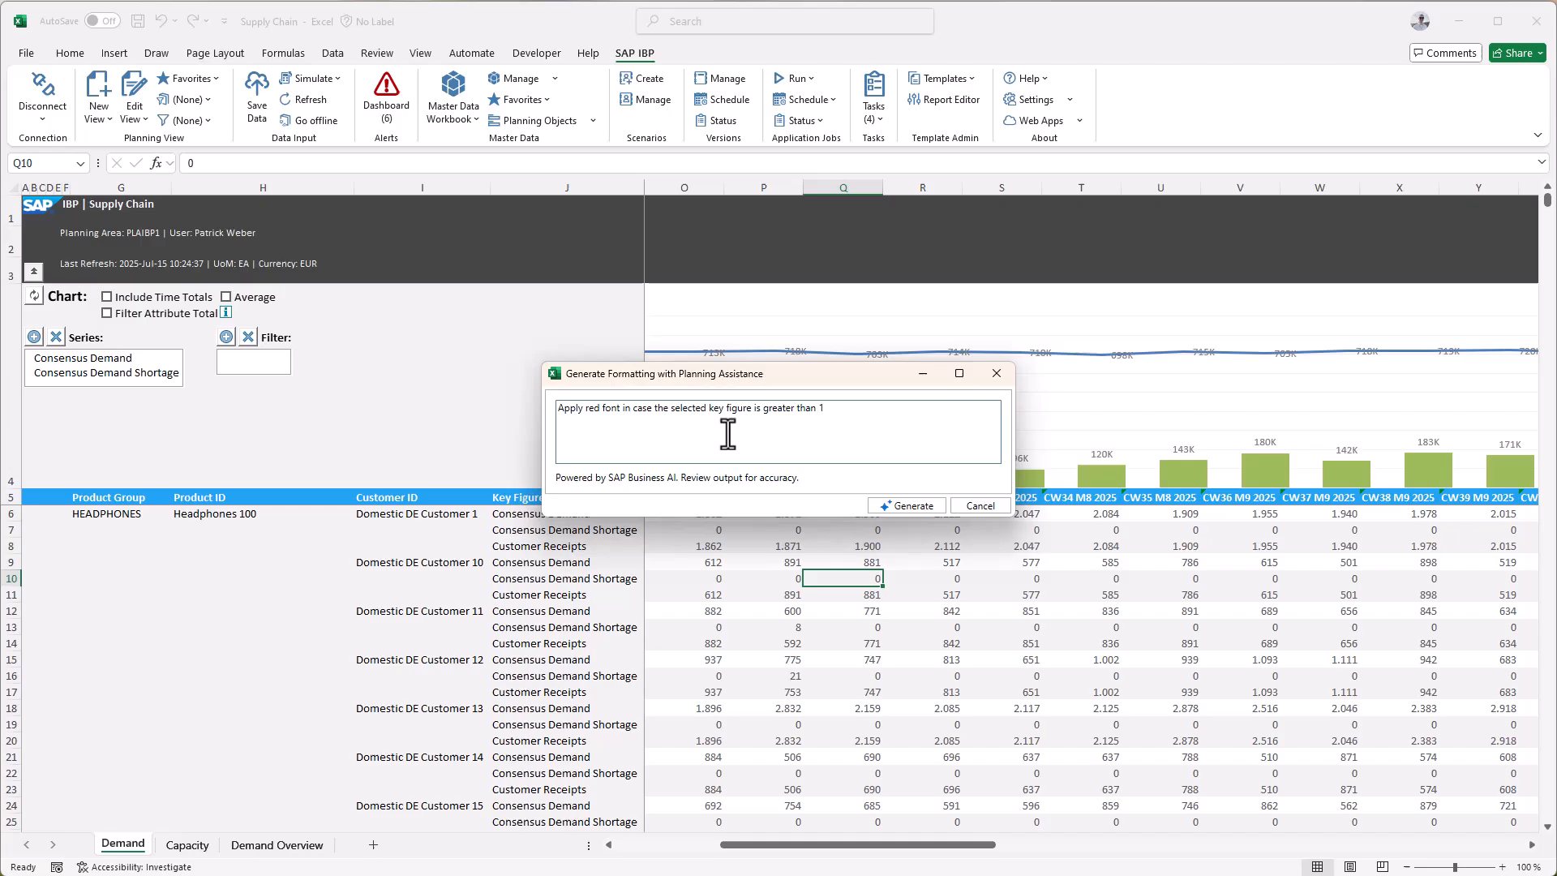
pyautogui.click(978, 505)
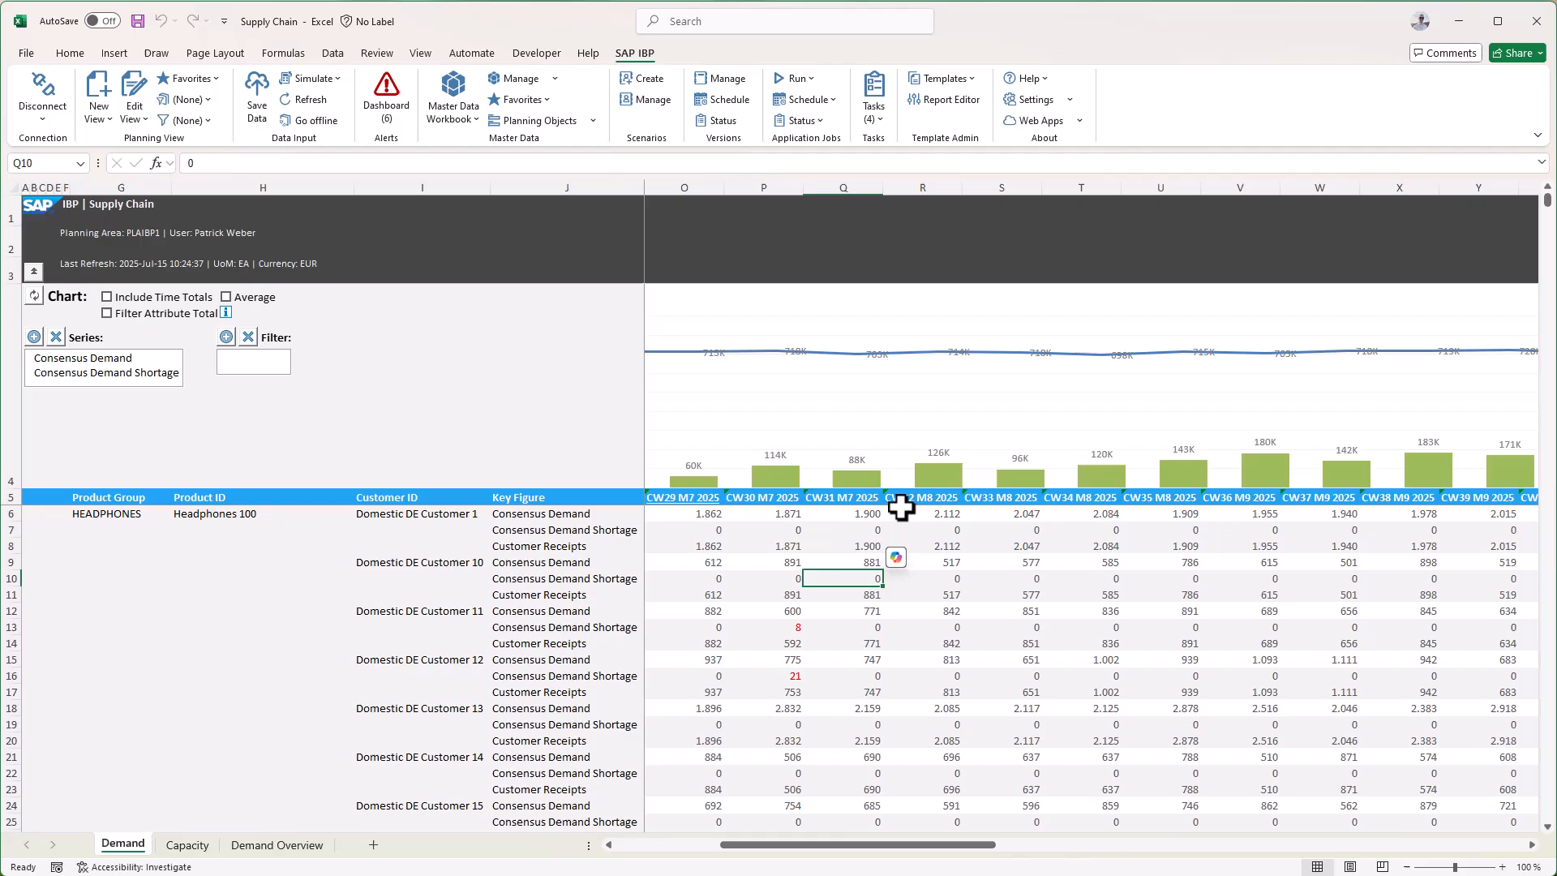
pyautogui.click(764, 676)
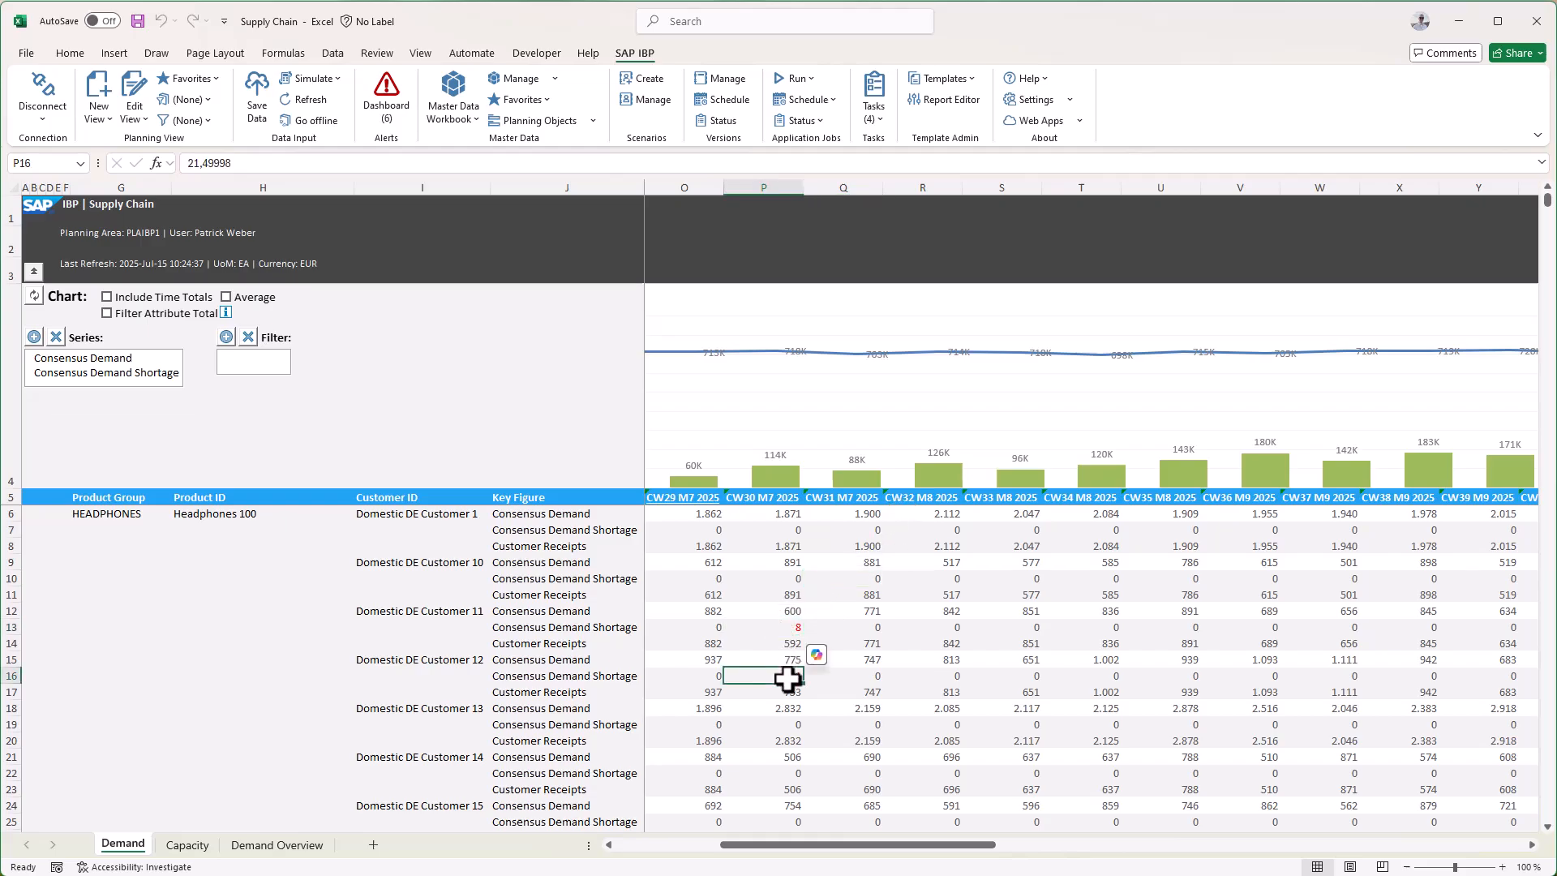
pyautogui.write('21')
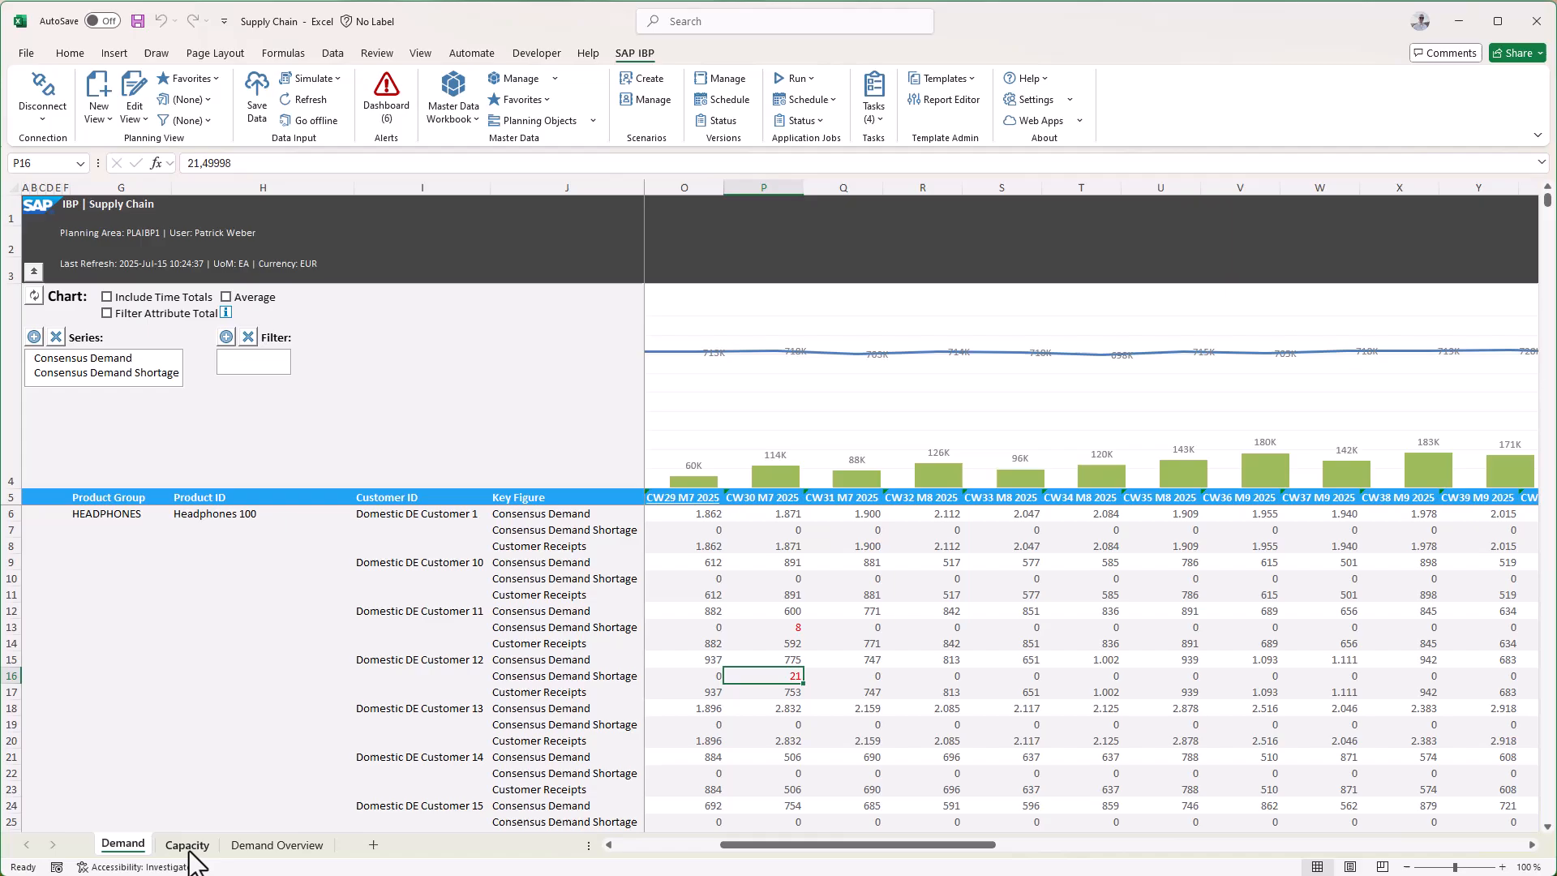
# On the Capacity sheet, bring up the context menu for the Capacity Supply Expansion cell
pyautogui.click(186, 845)
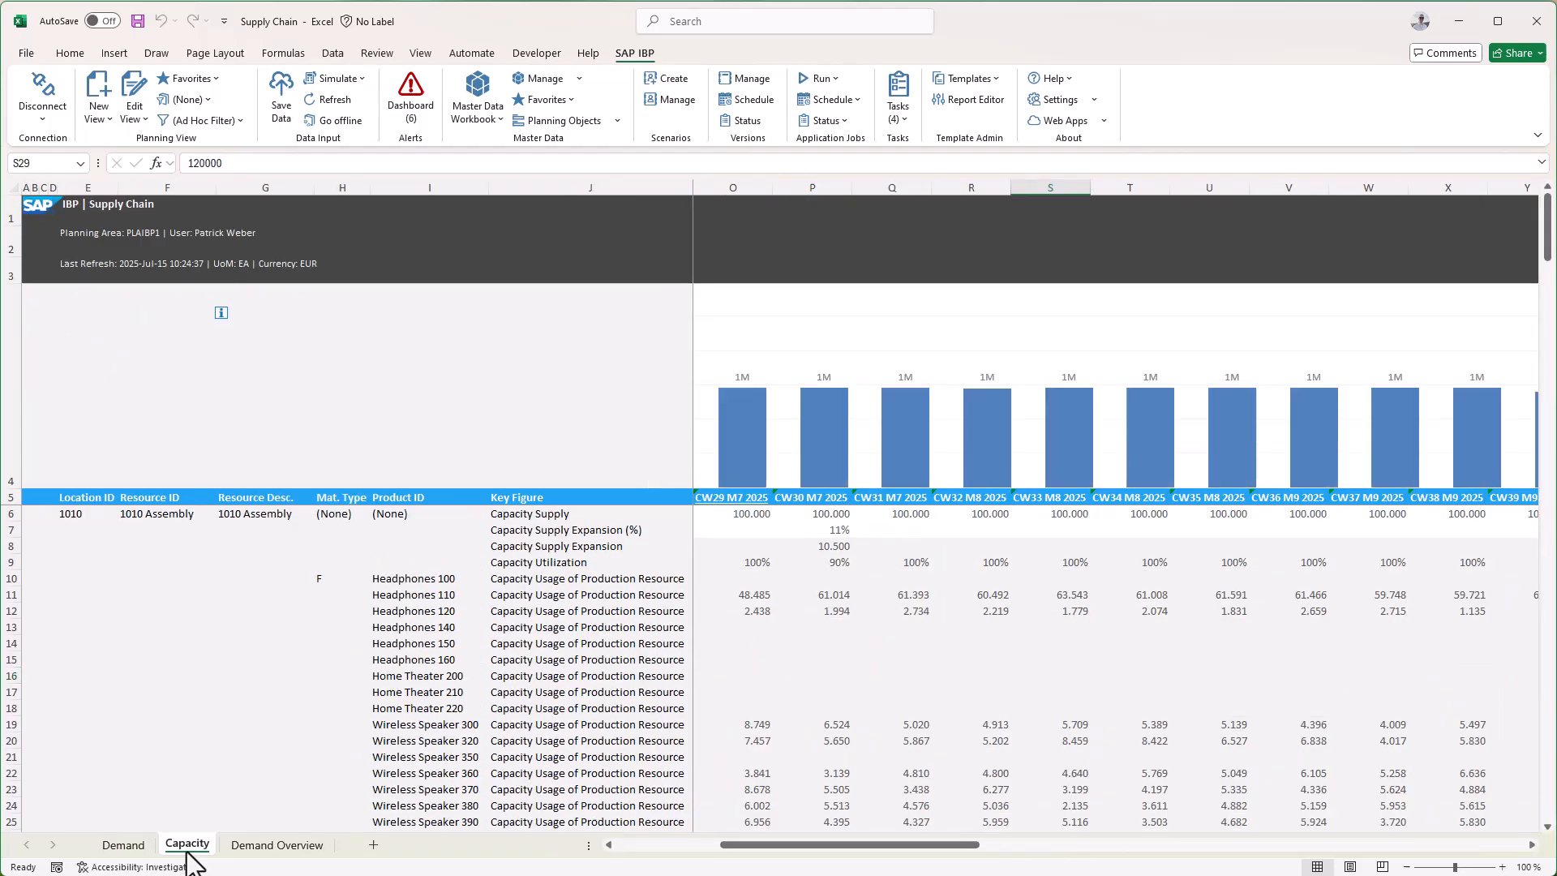
pyautogui.moveTo(749, 636)
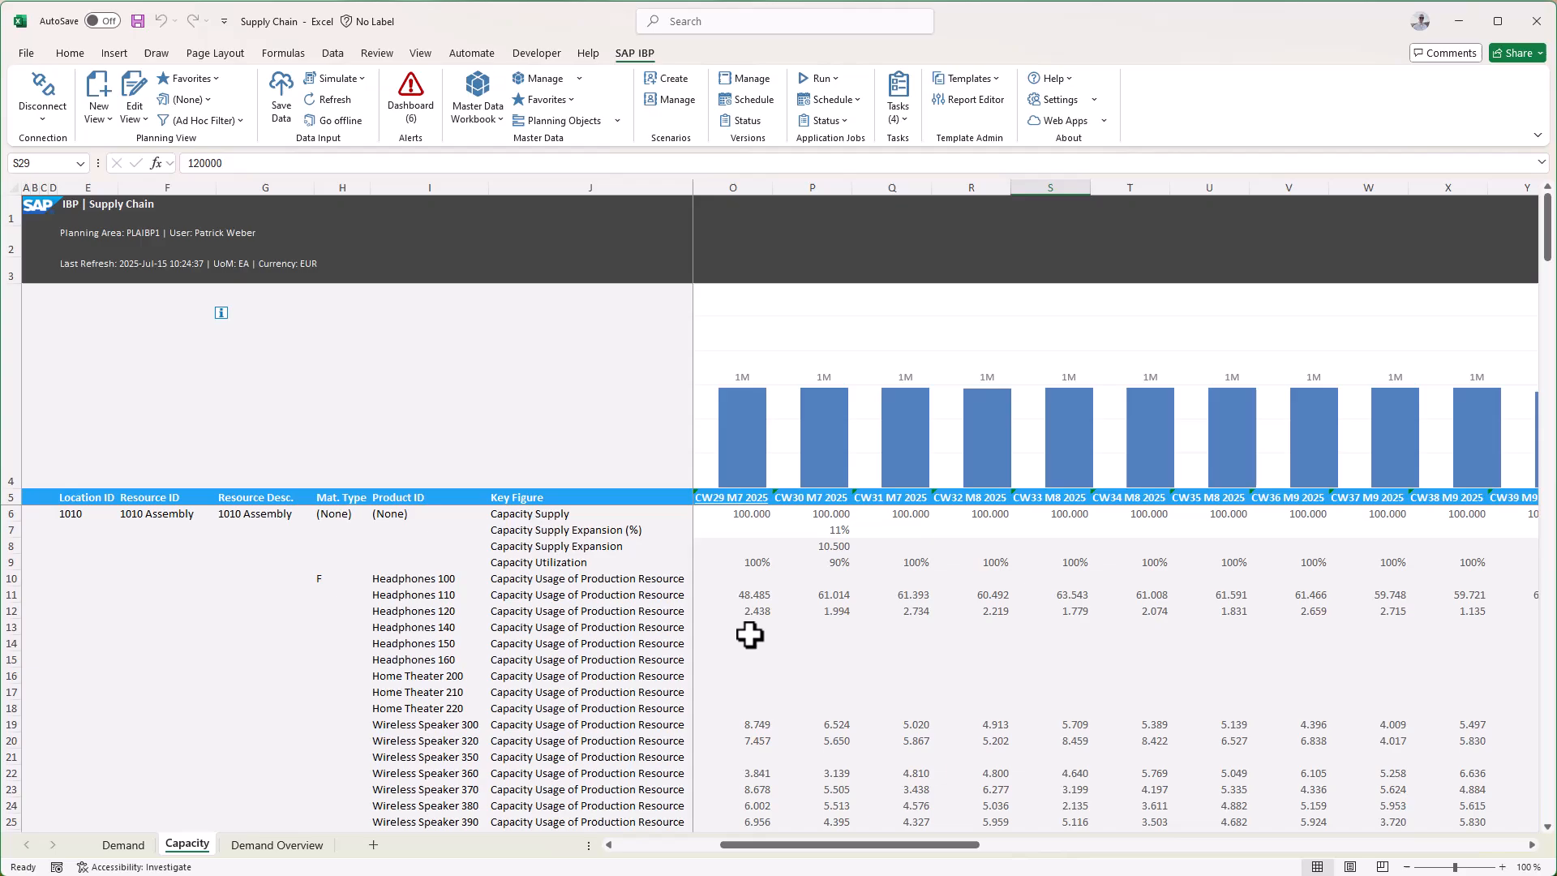
pyautogui.moveTo(822, 548)
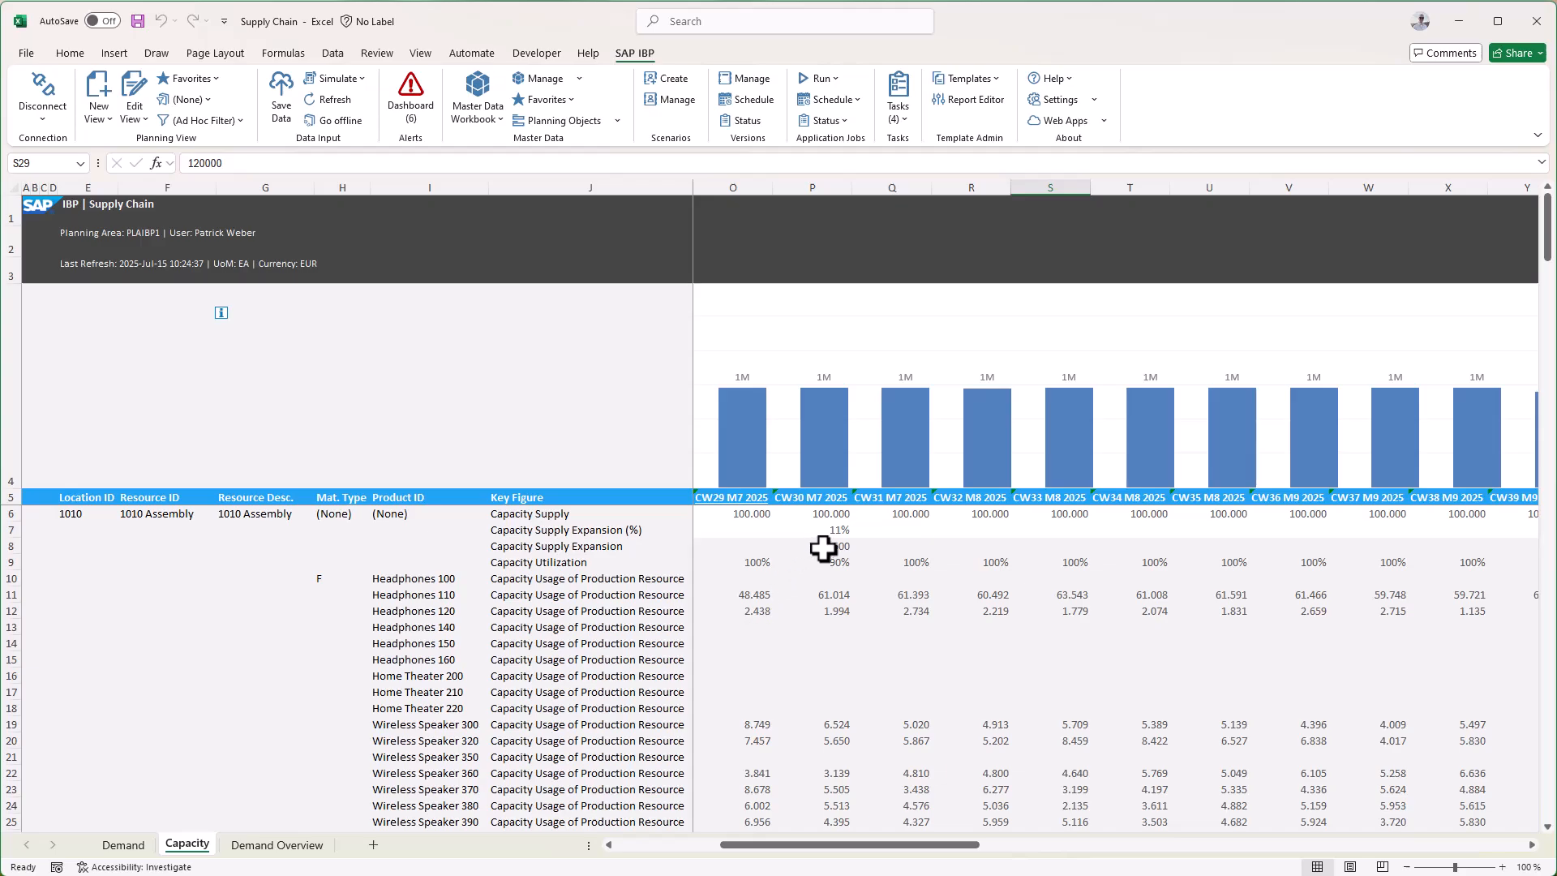
pyautogui.rightClick(823, 547)
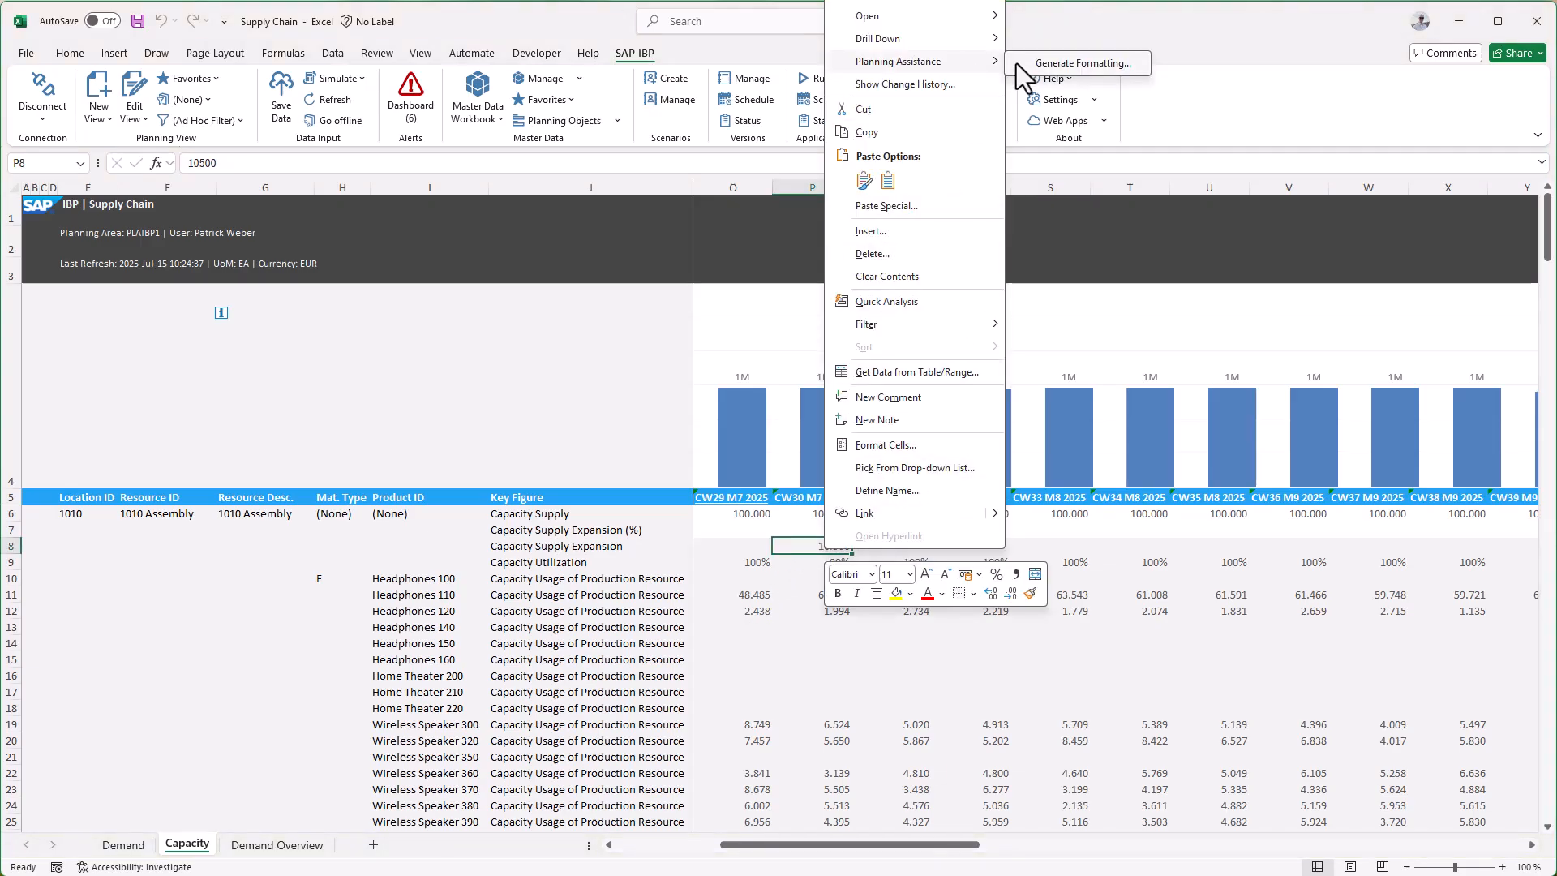
# Generate an AI rule: red font when capacity supply expansion is greater than capacity supply
pyautogui.click(1078, 63)
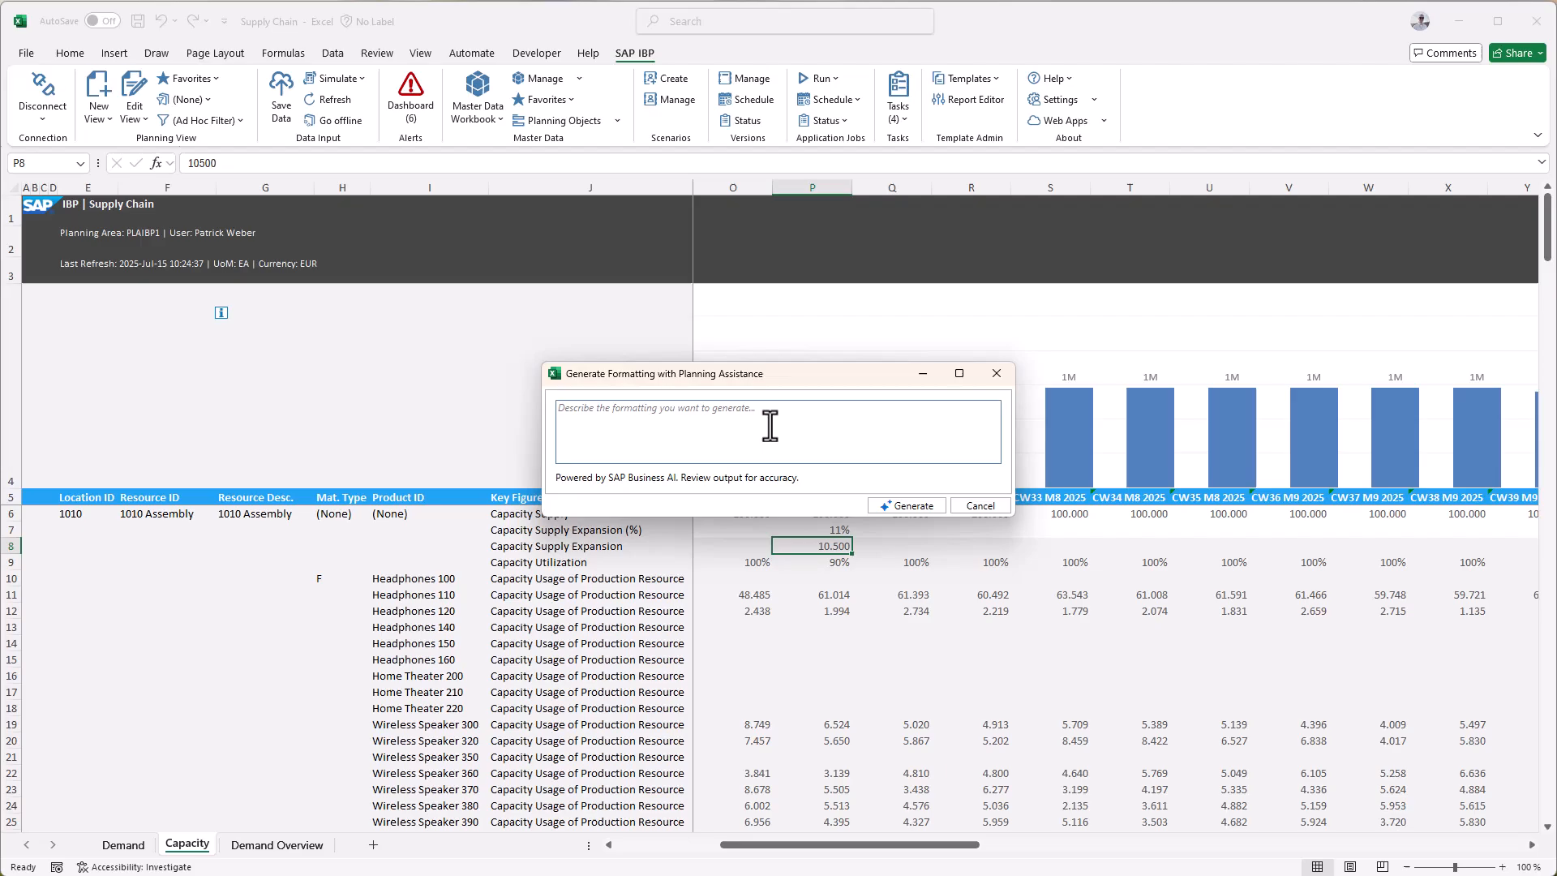
pyautogui.write('Show a red')
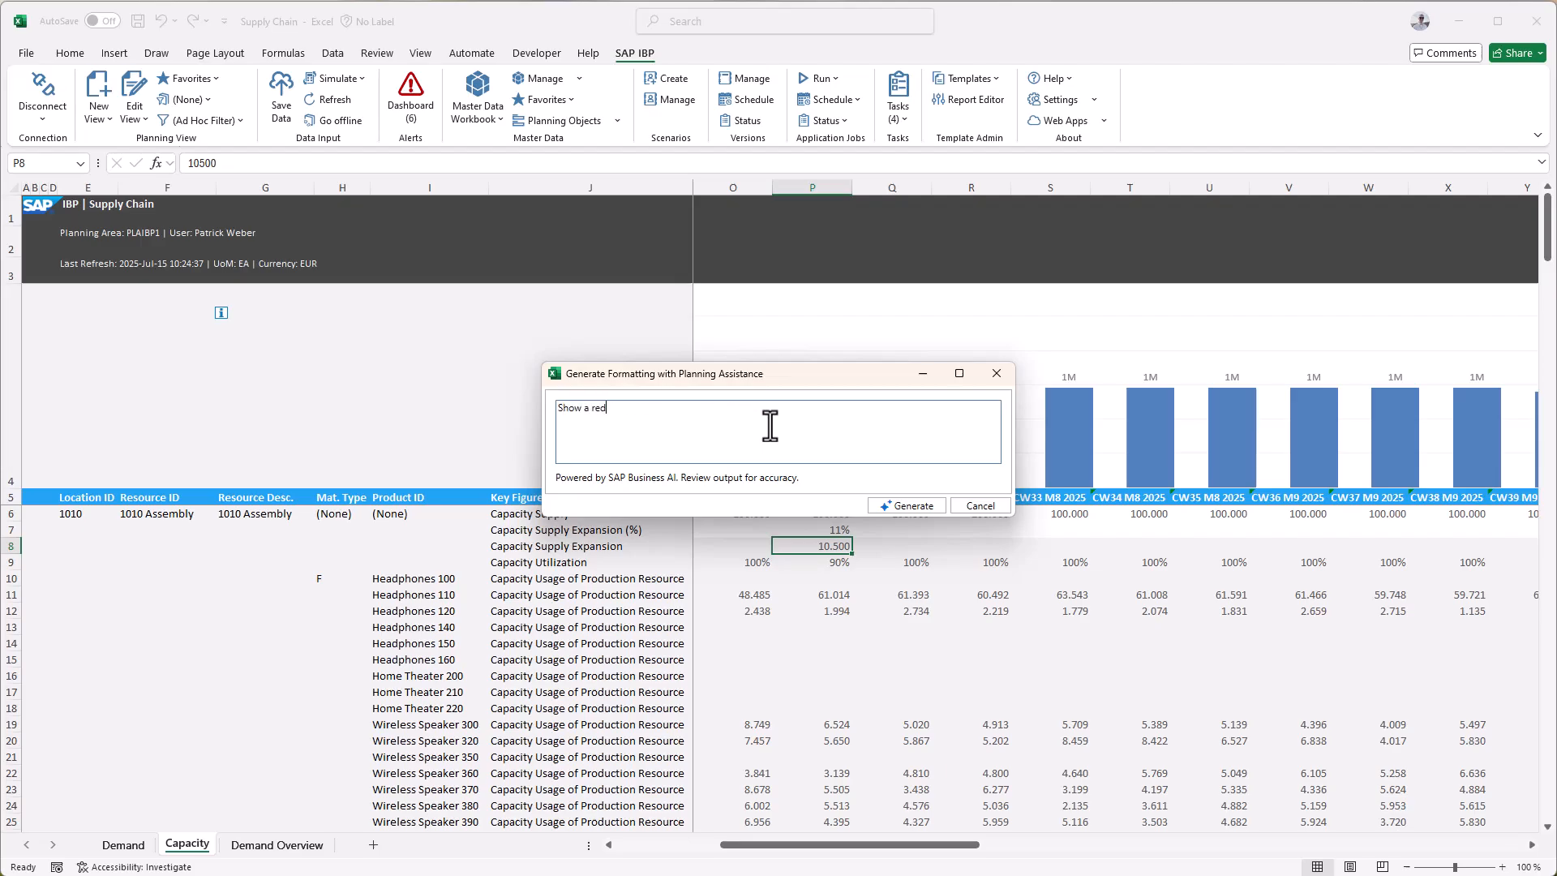
pyautogui.write('font in case')
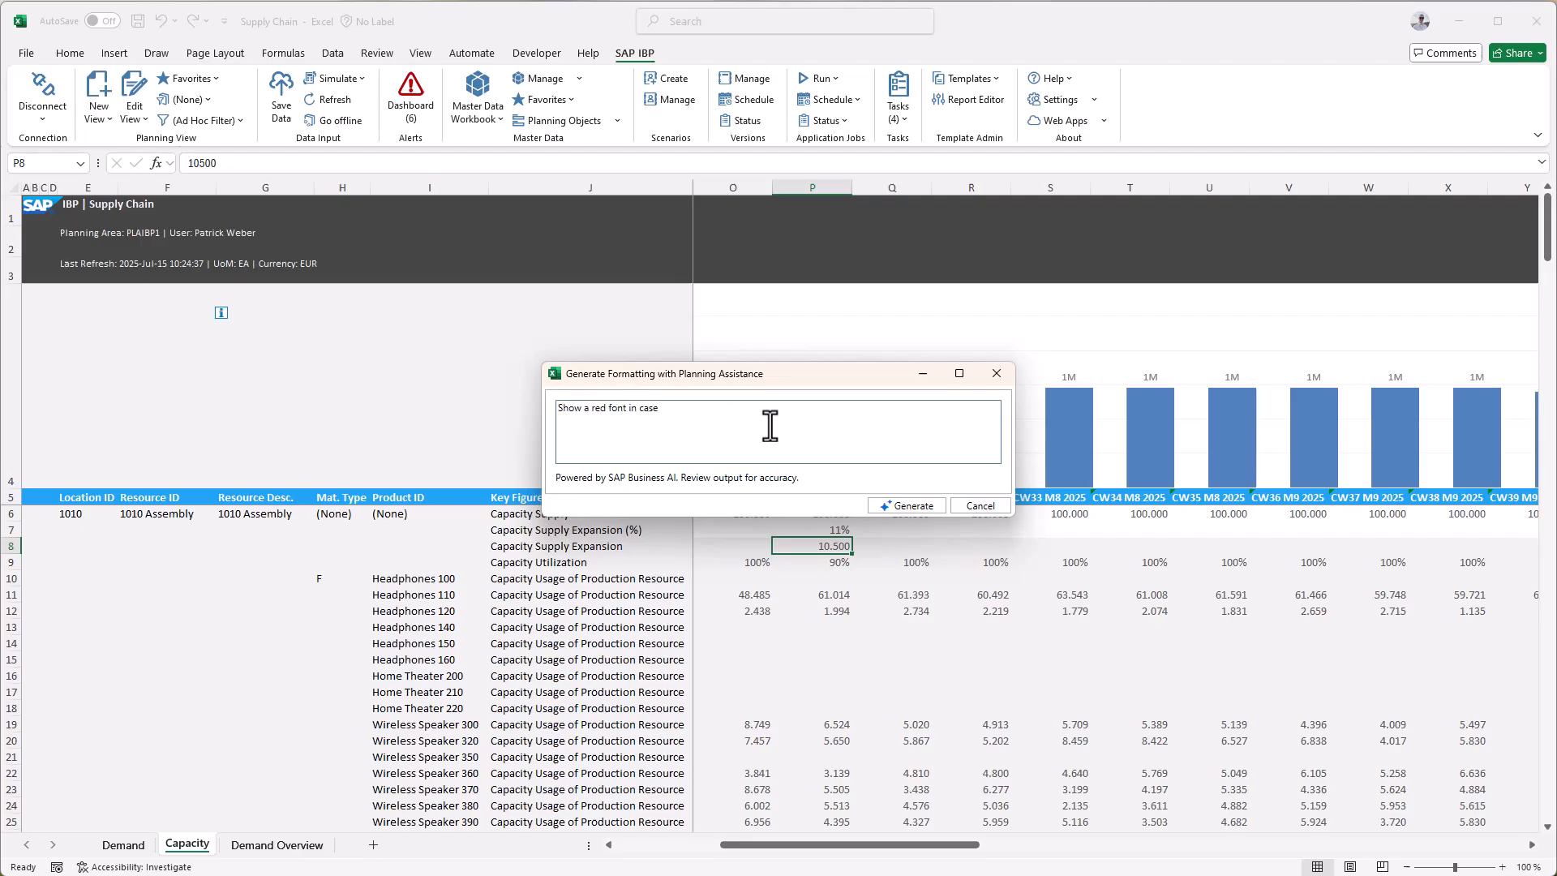
pyautogui.write('capacity')
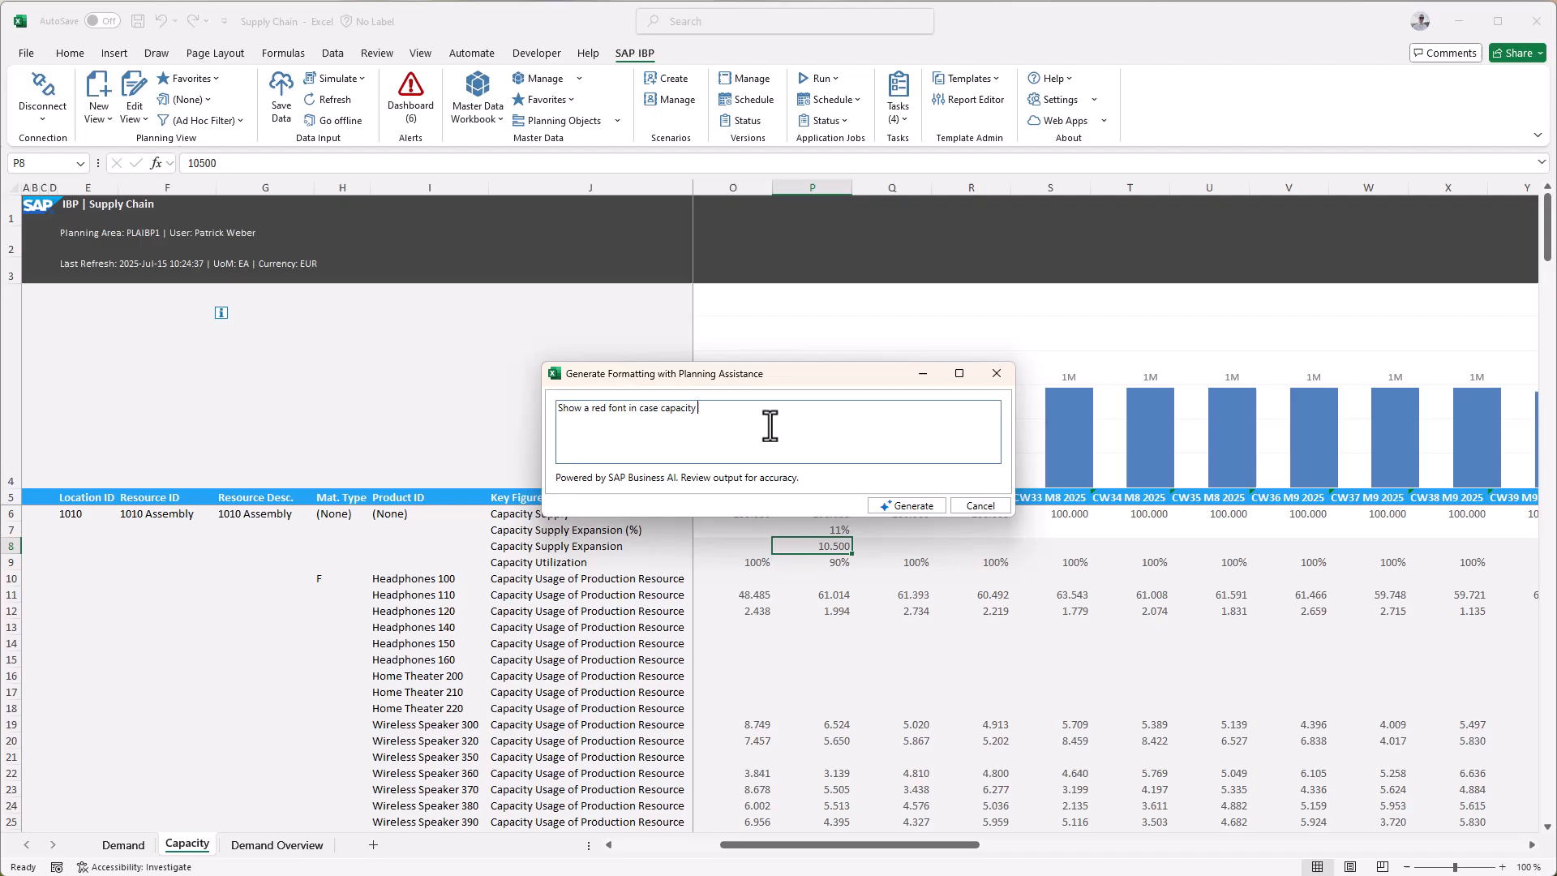
pyautogui.write('supply expansion')
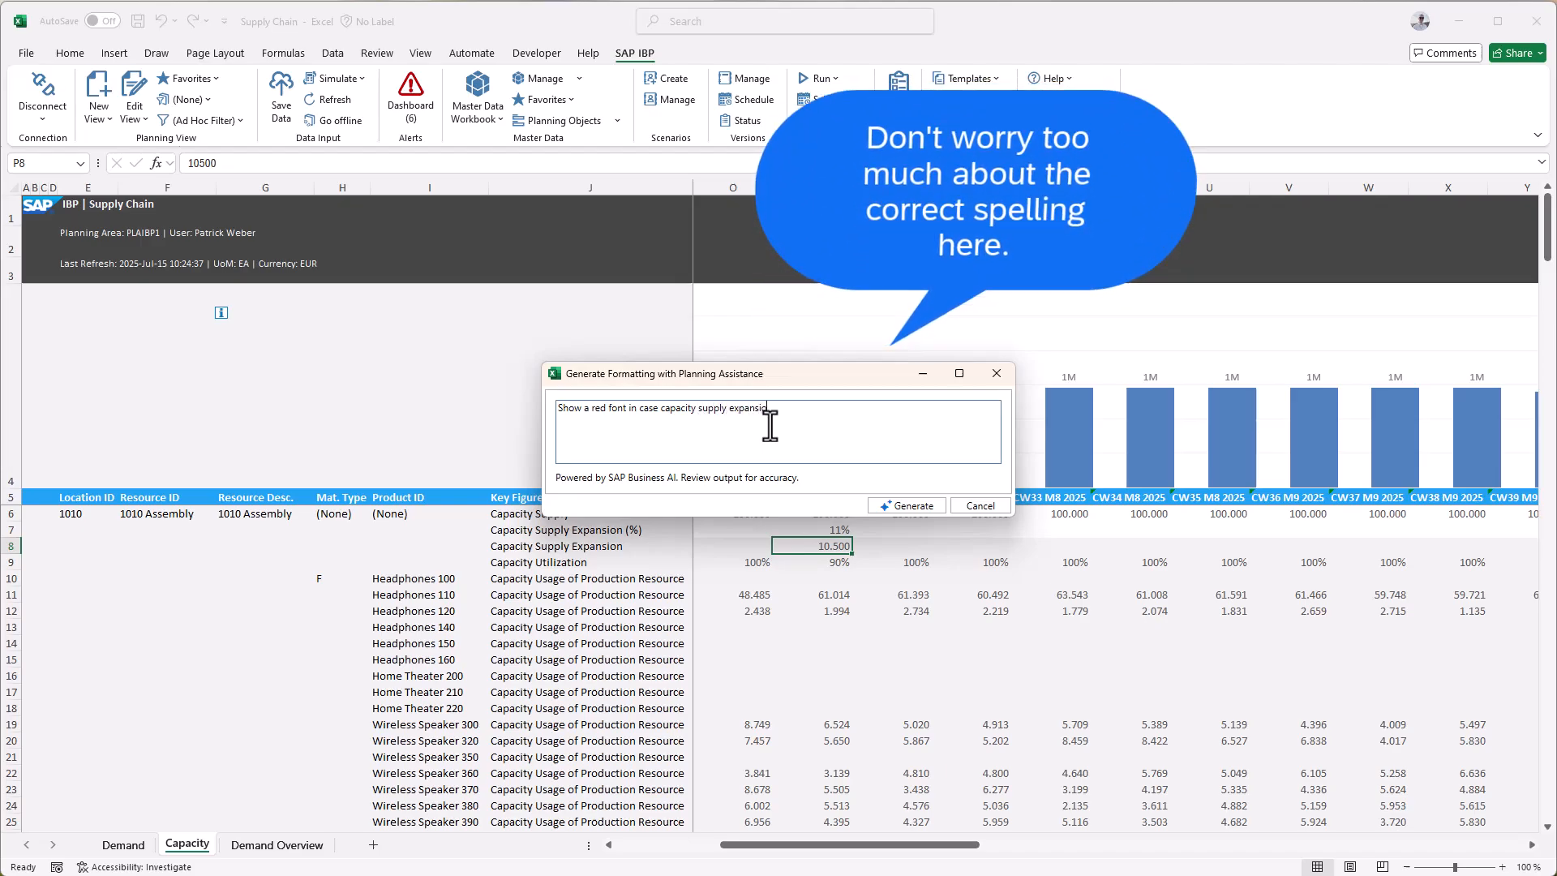
pyautogui.write('is greater than capacity supply')
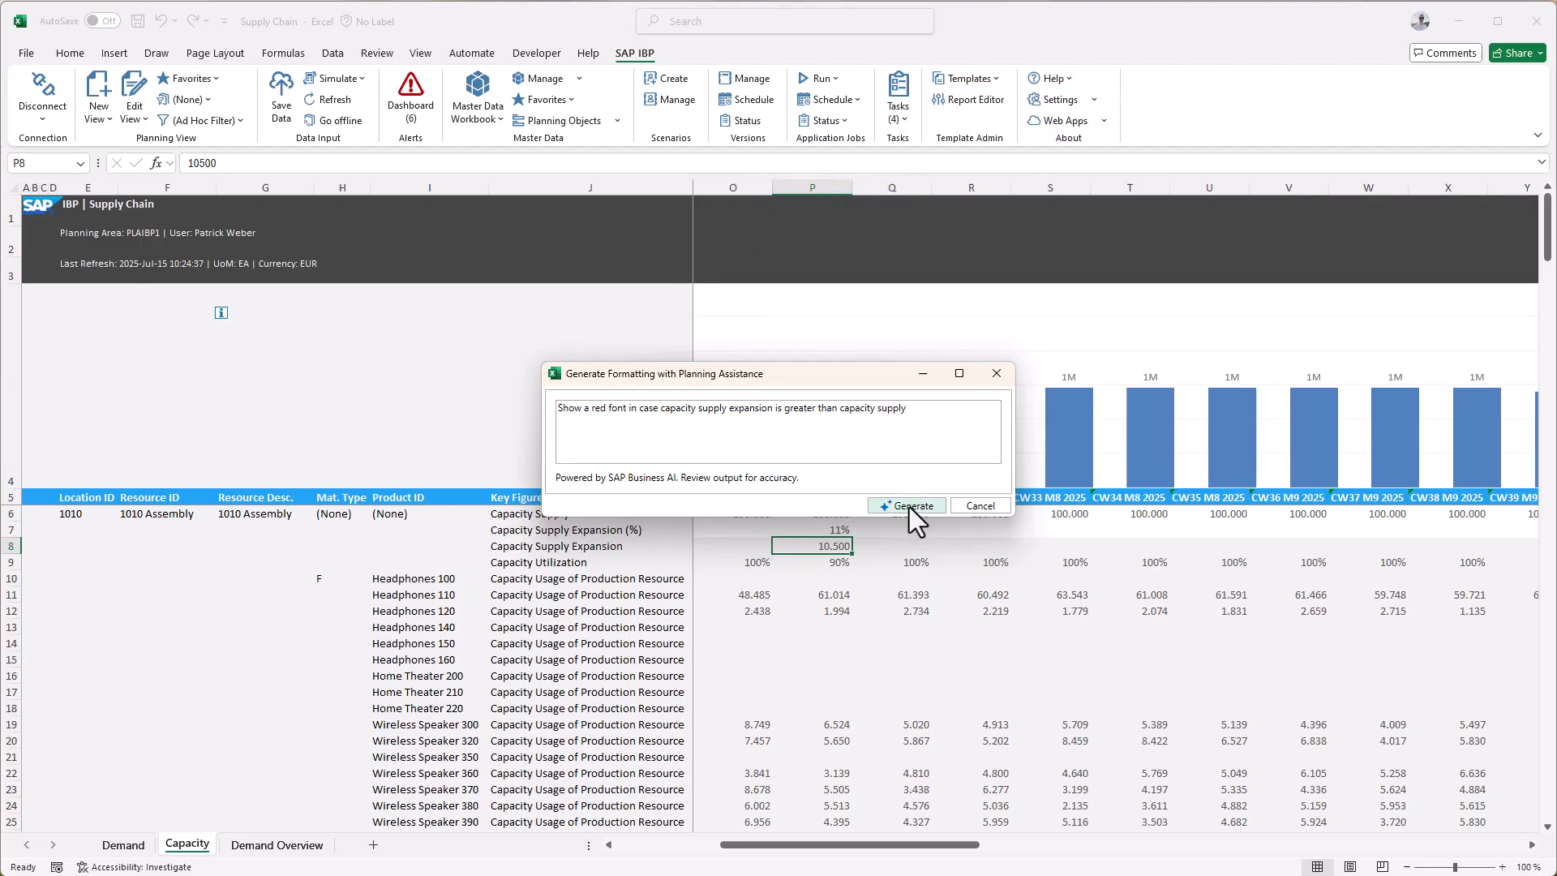
pyautogui.click(905, 504)
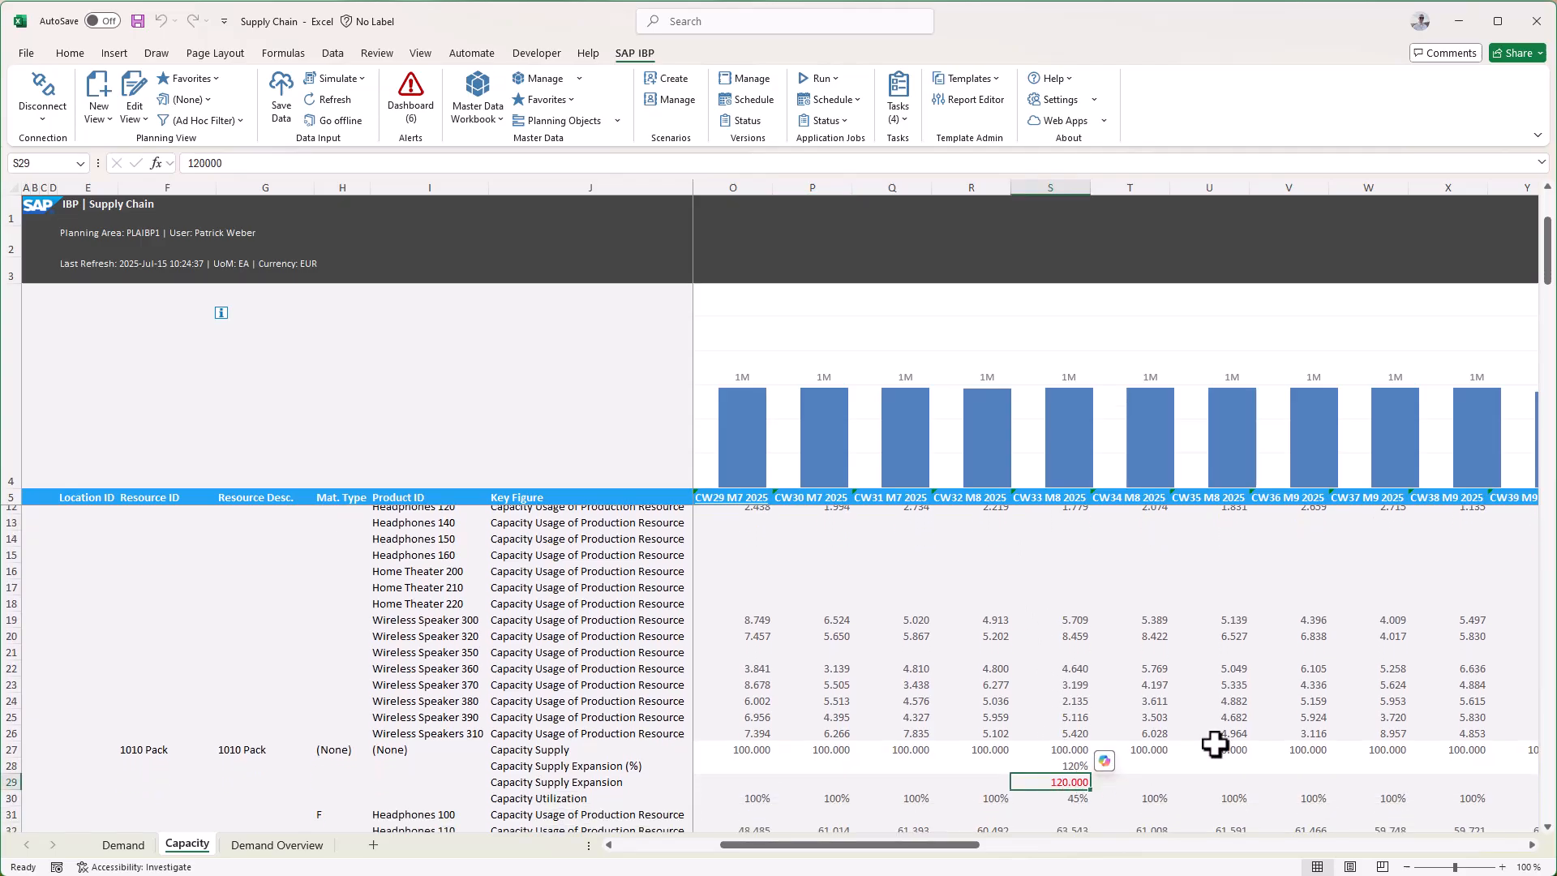
pyautogui.moveTo(1253, 718)
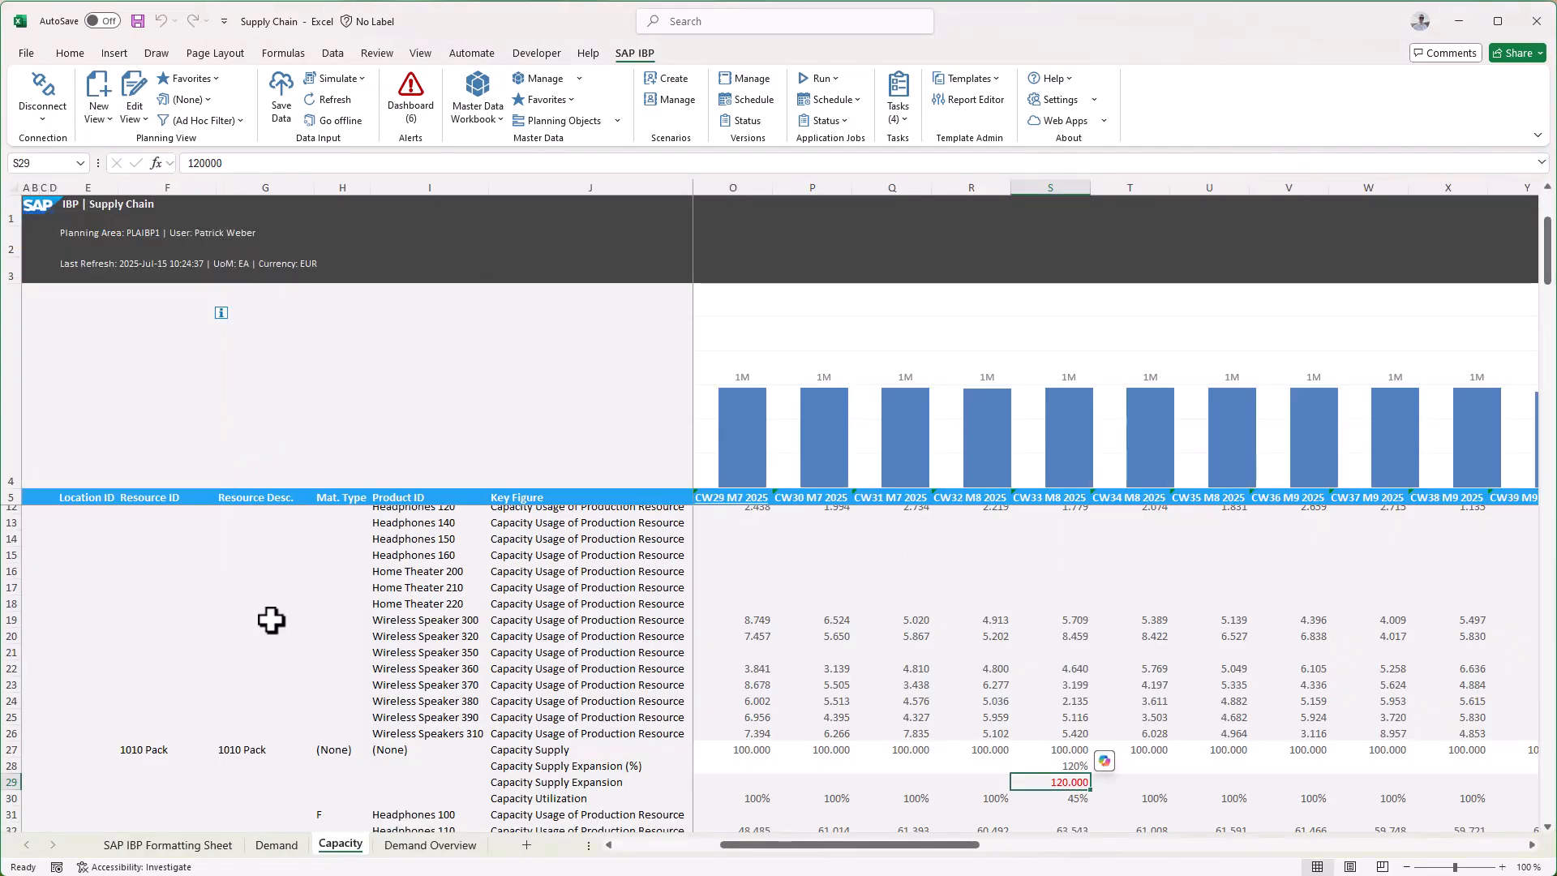
# View the SAP IBP Formatting Sheet with the generated shortage and expansion rules
pyautogui.click(168, 845)
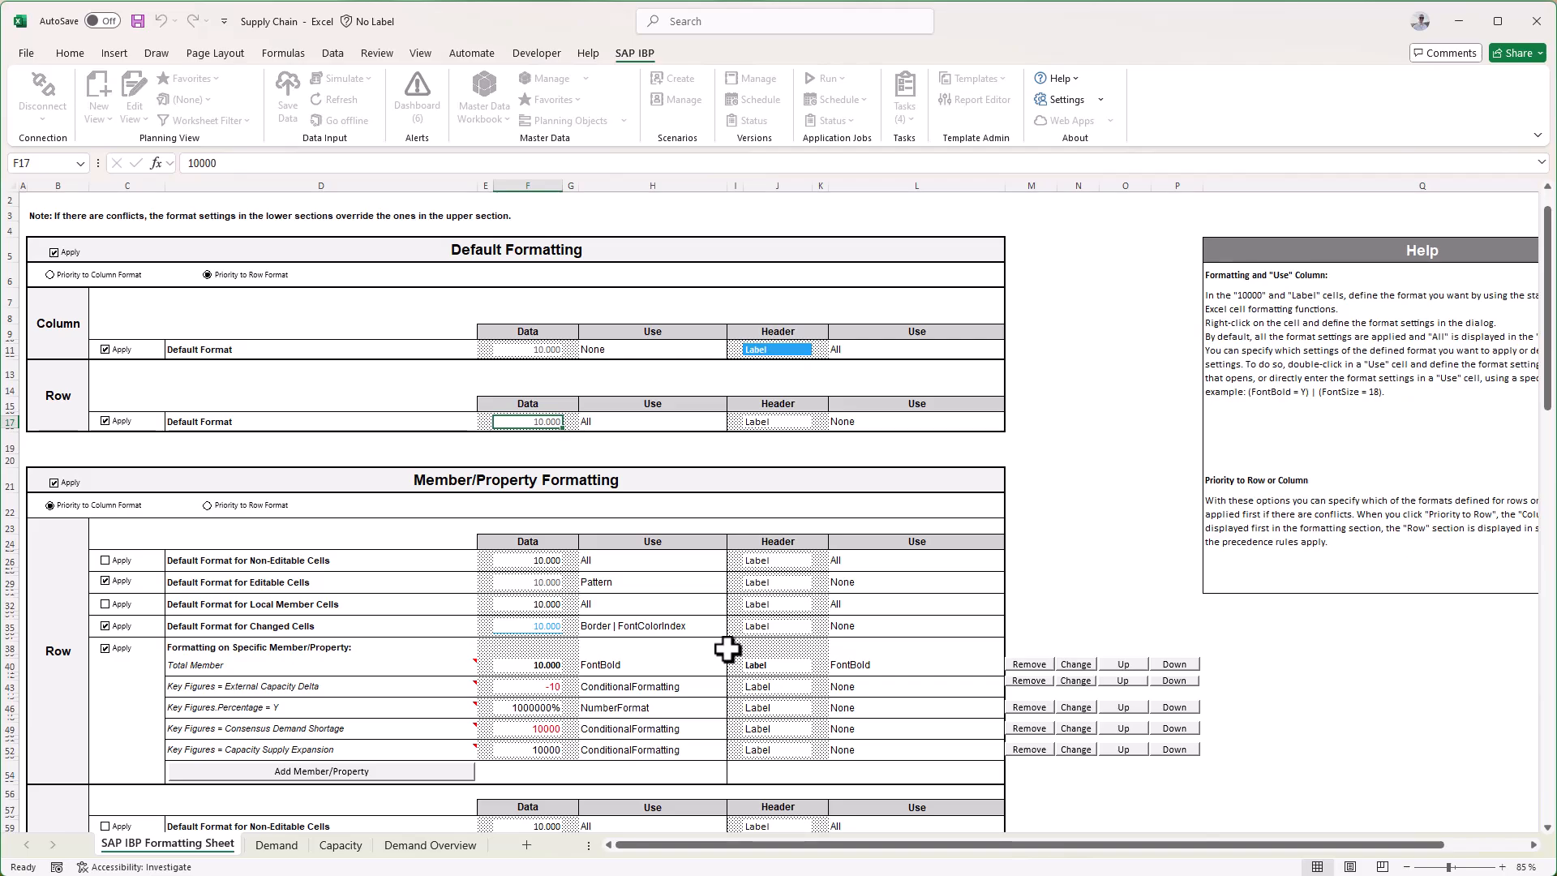
pyautogui.moveTo(430, 845)
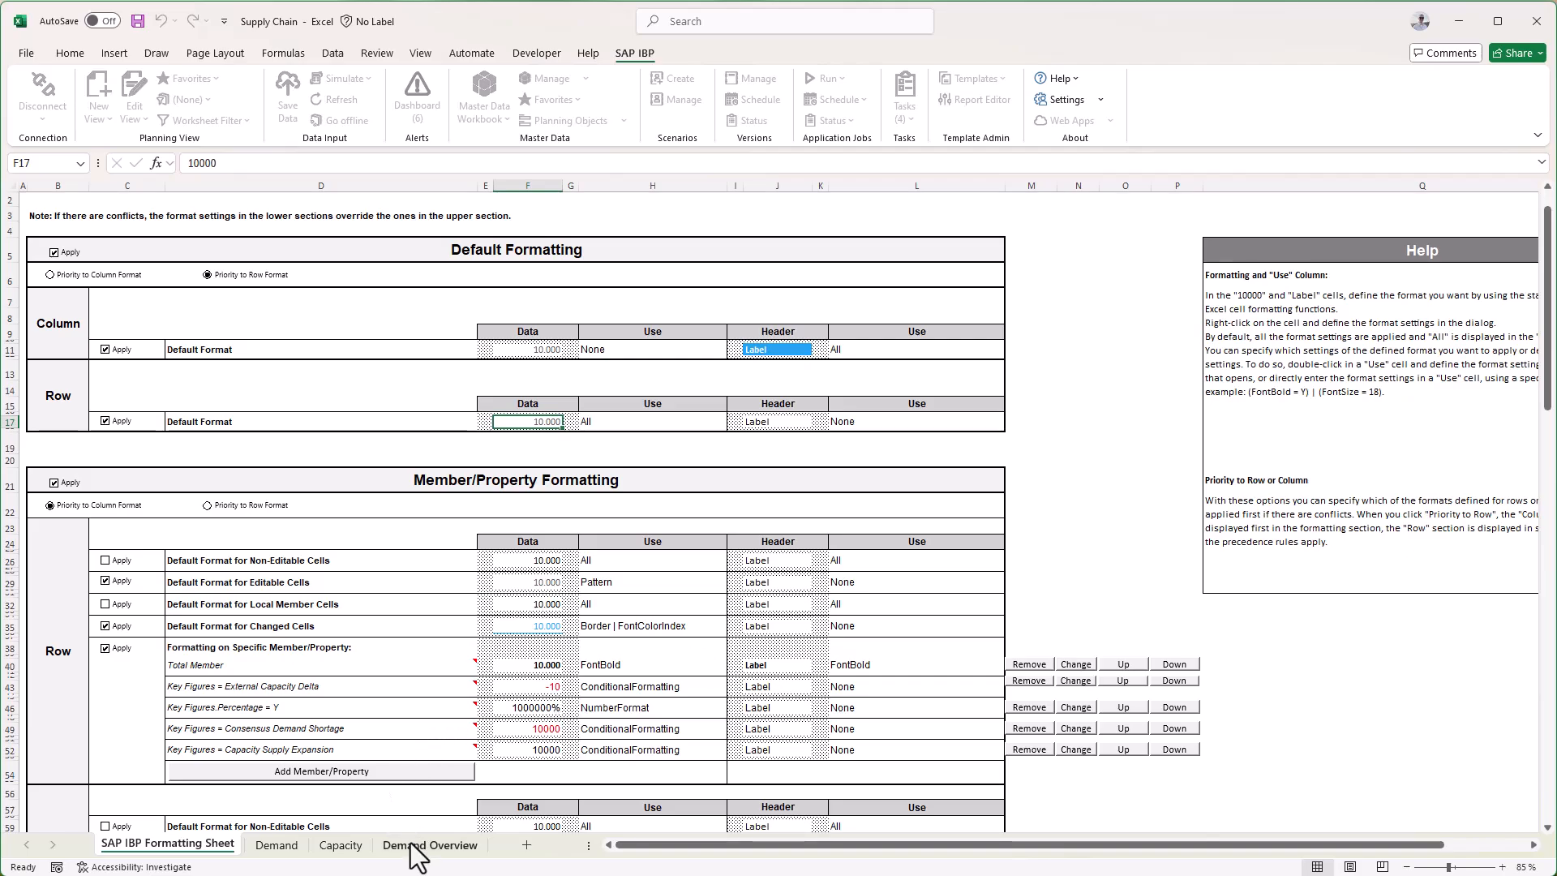
# On the Demand Overview sheet, bring up the context menu for demand cell L7
pyautogui.click(429, 844)
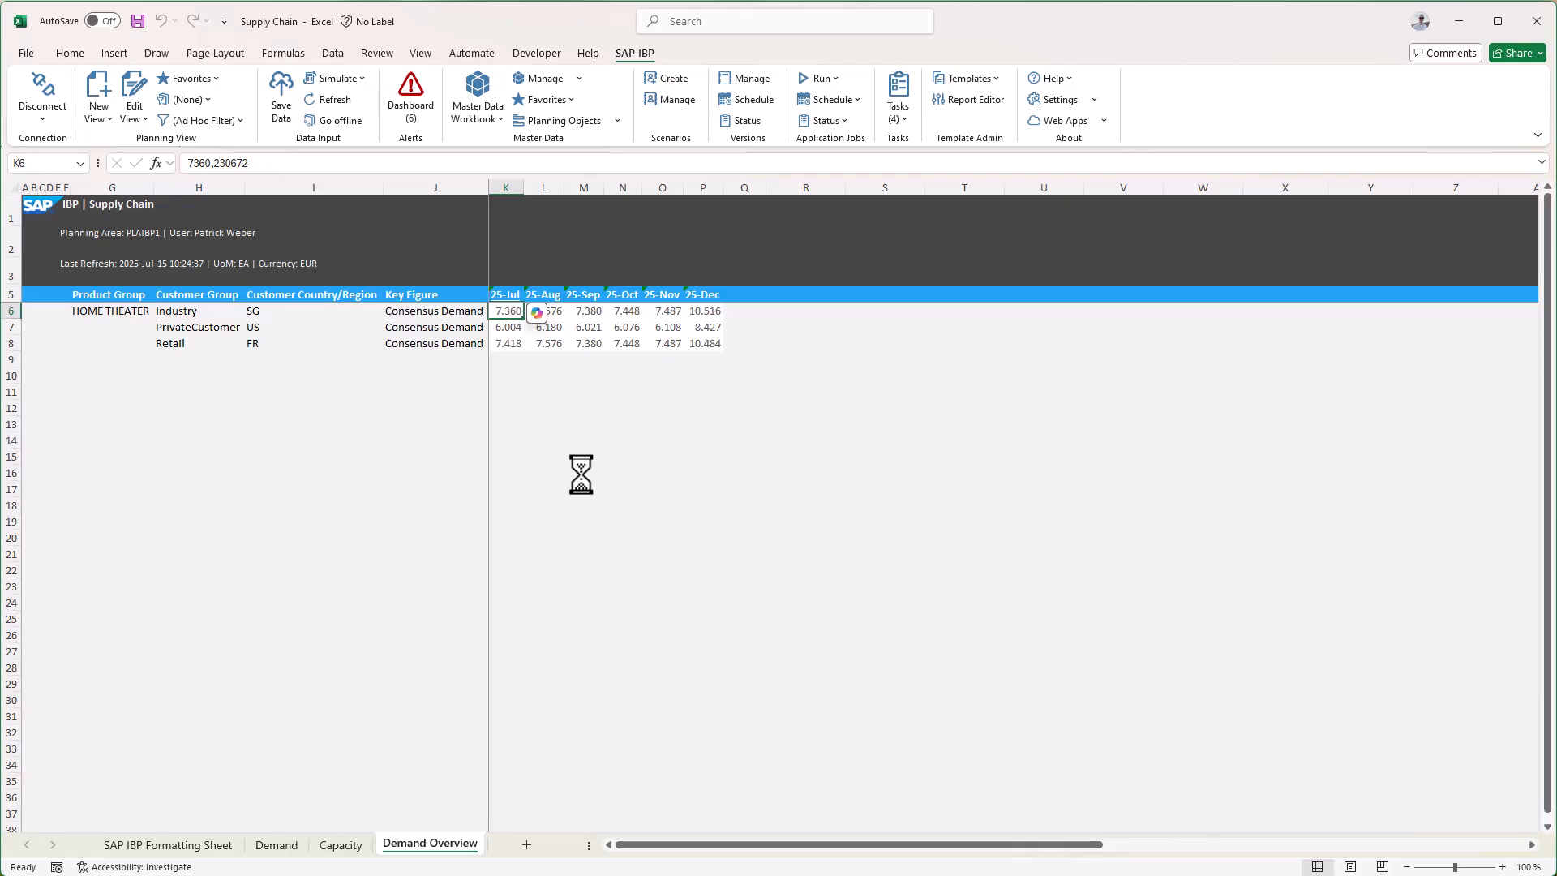
pyautogui.rightClick(544, 327)
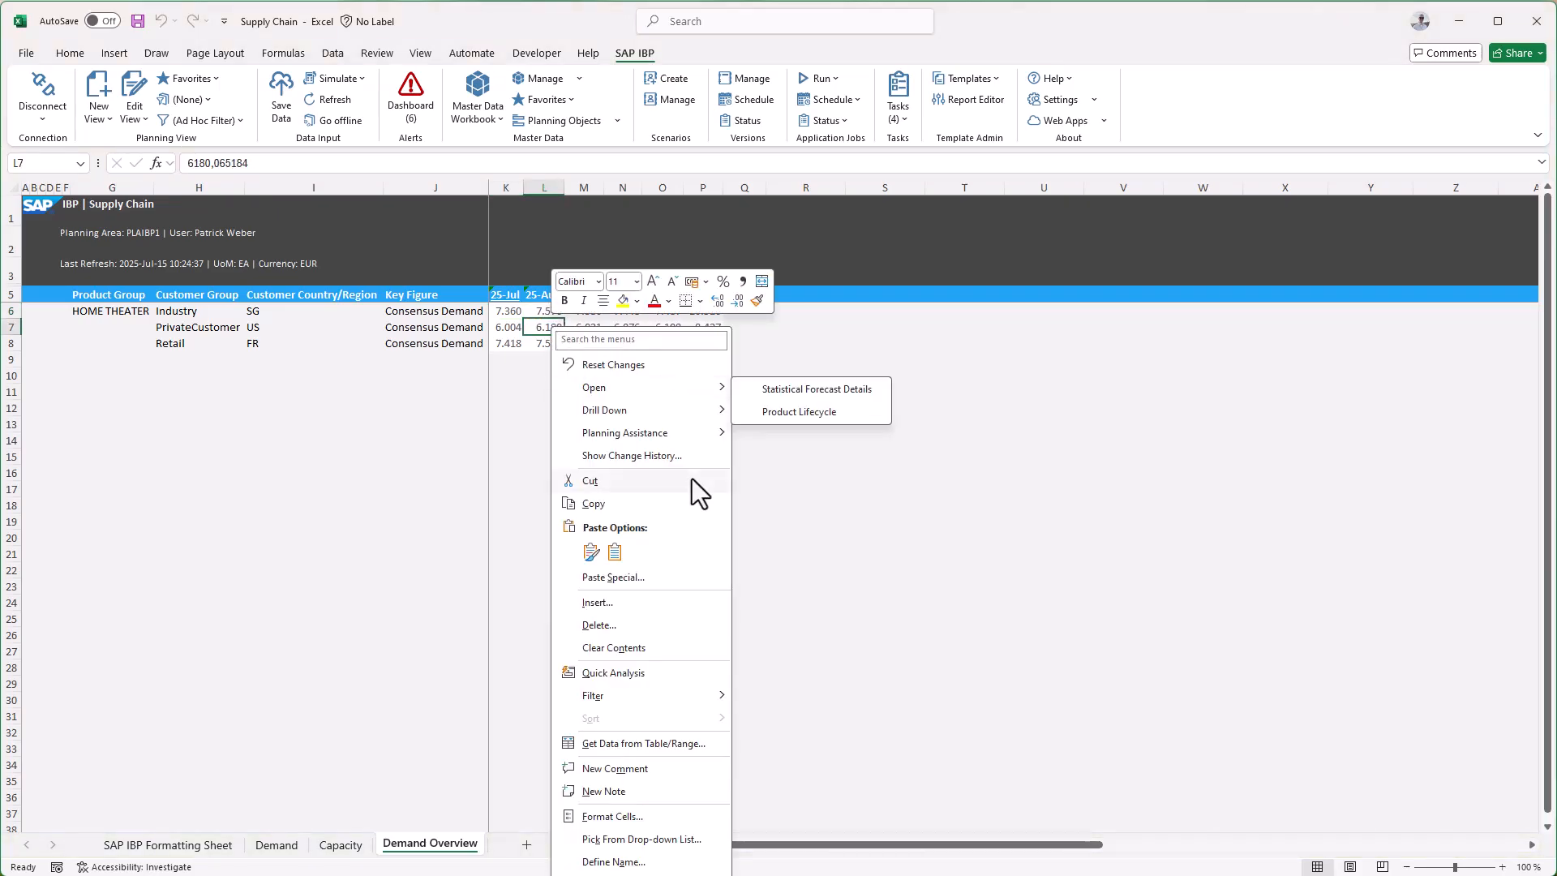
# Generate an AI rule 'Highlight the three highest values' for the Home Theater consensus demand
pyautogui.click(624, 433)
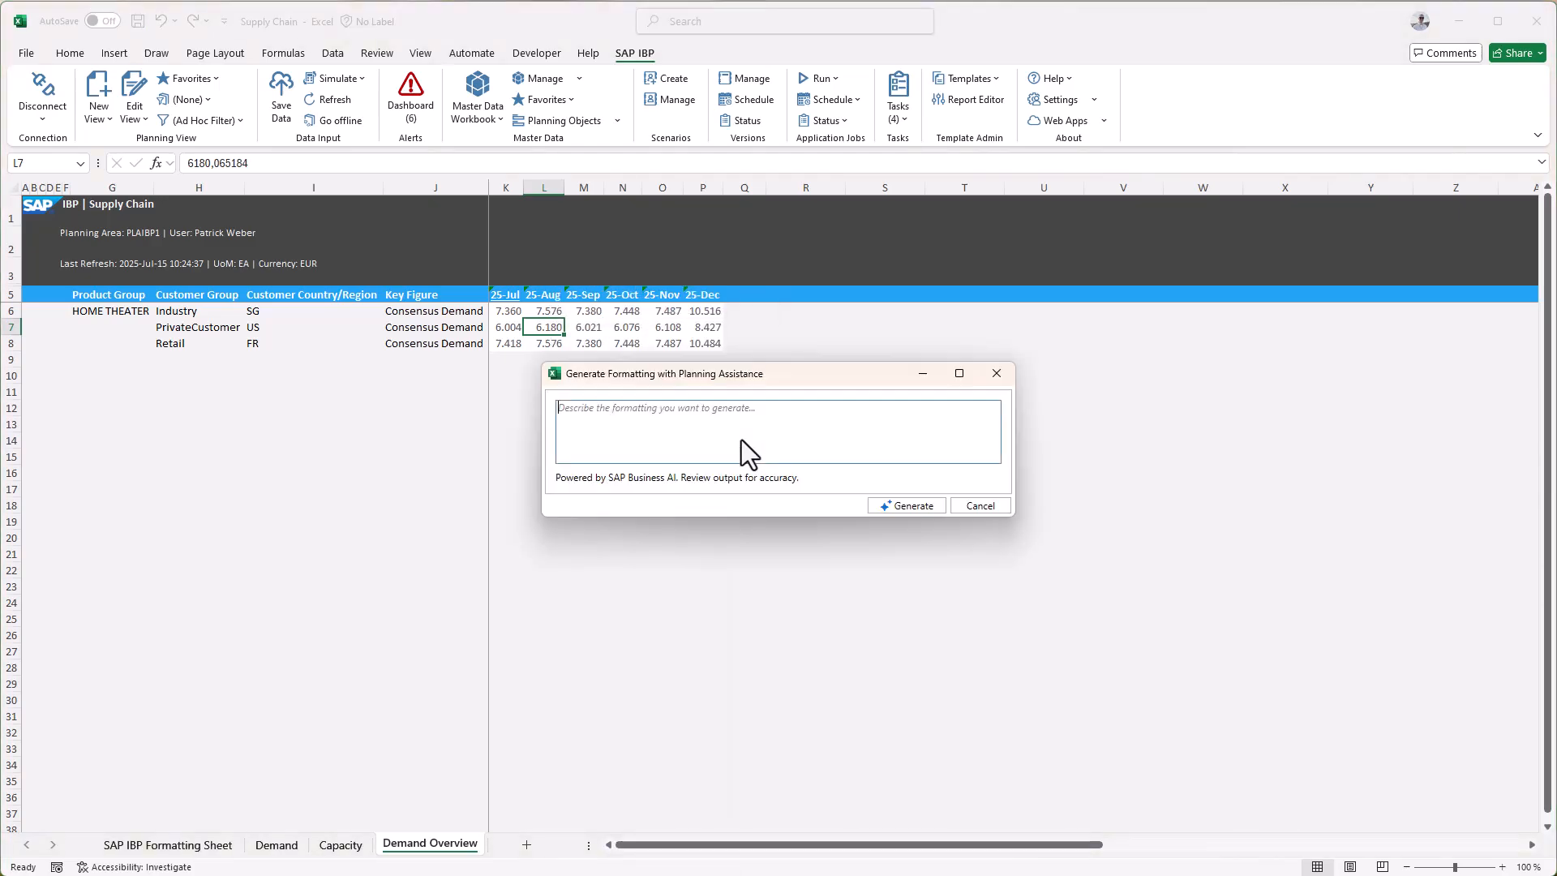
pyautogui.write('High')
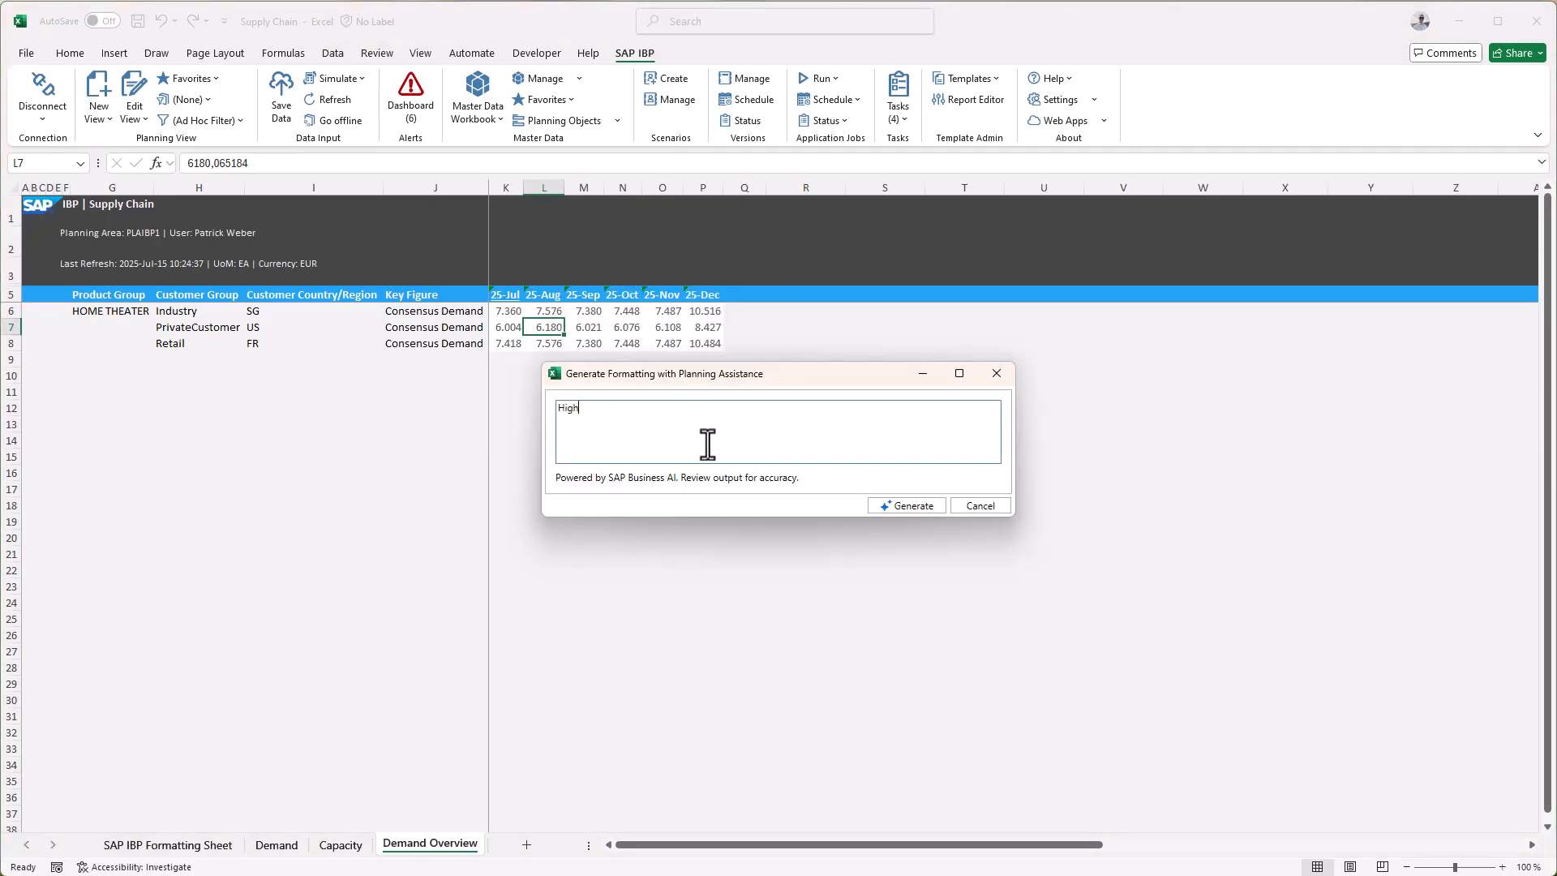
pyautogui.write('light the')
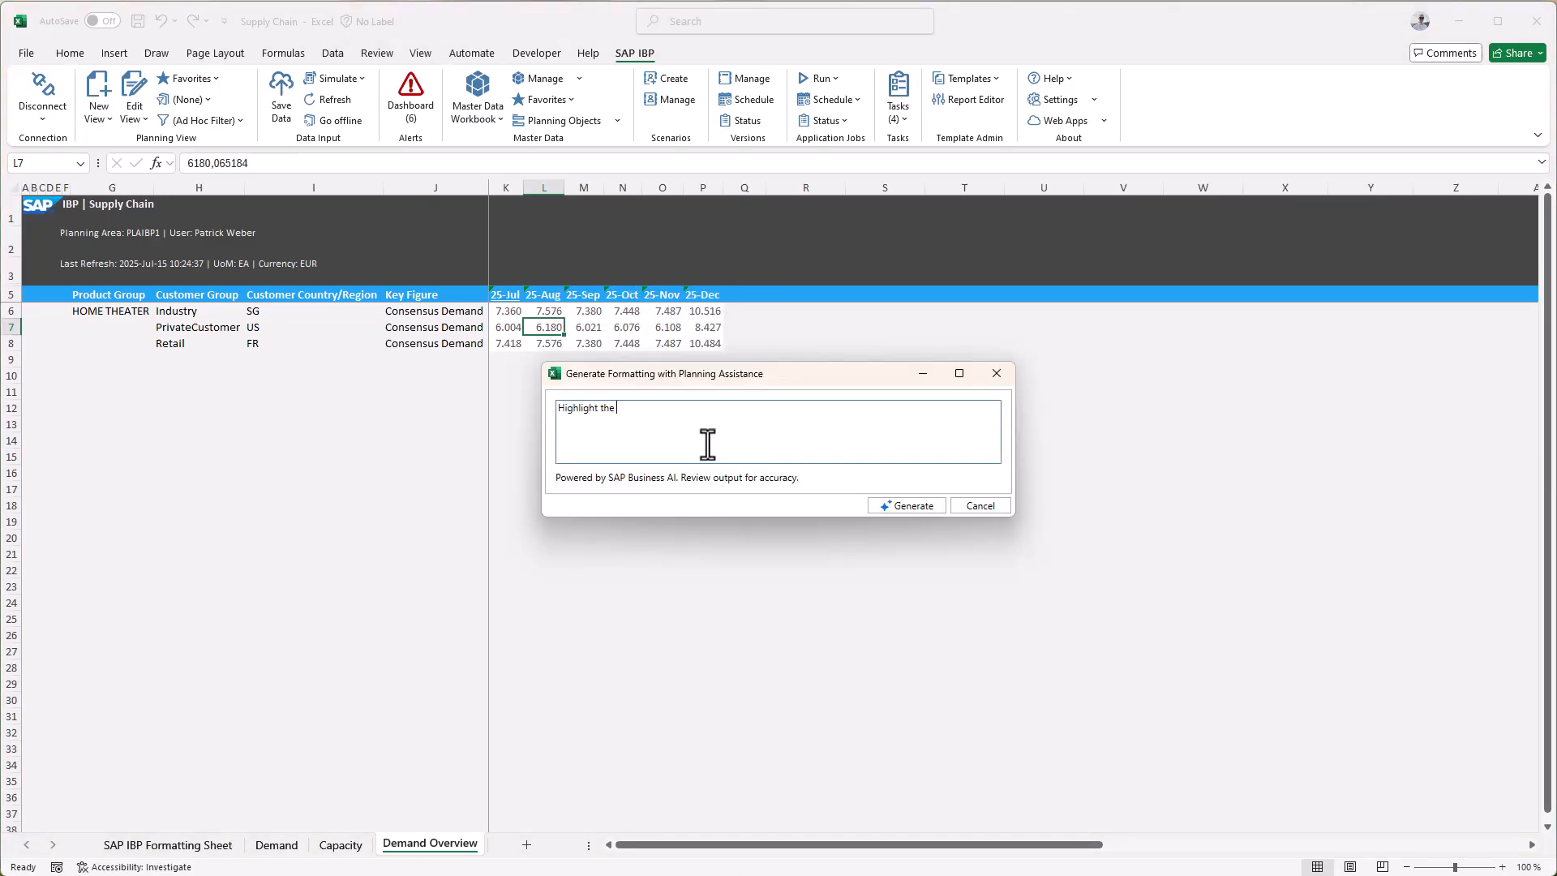
pyautogui.write('three highe')
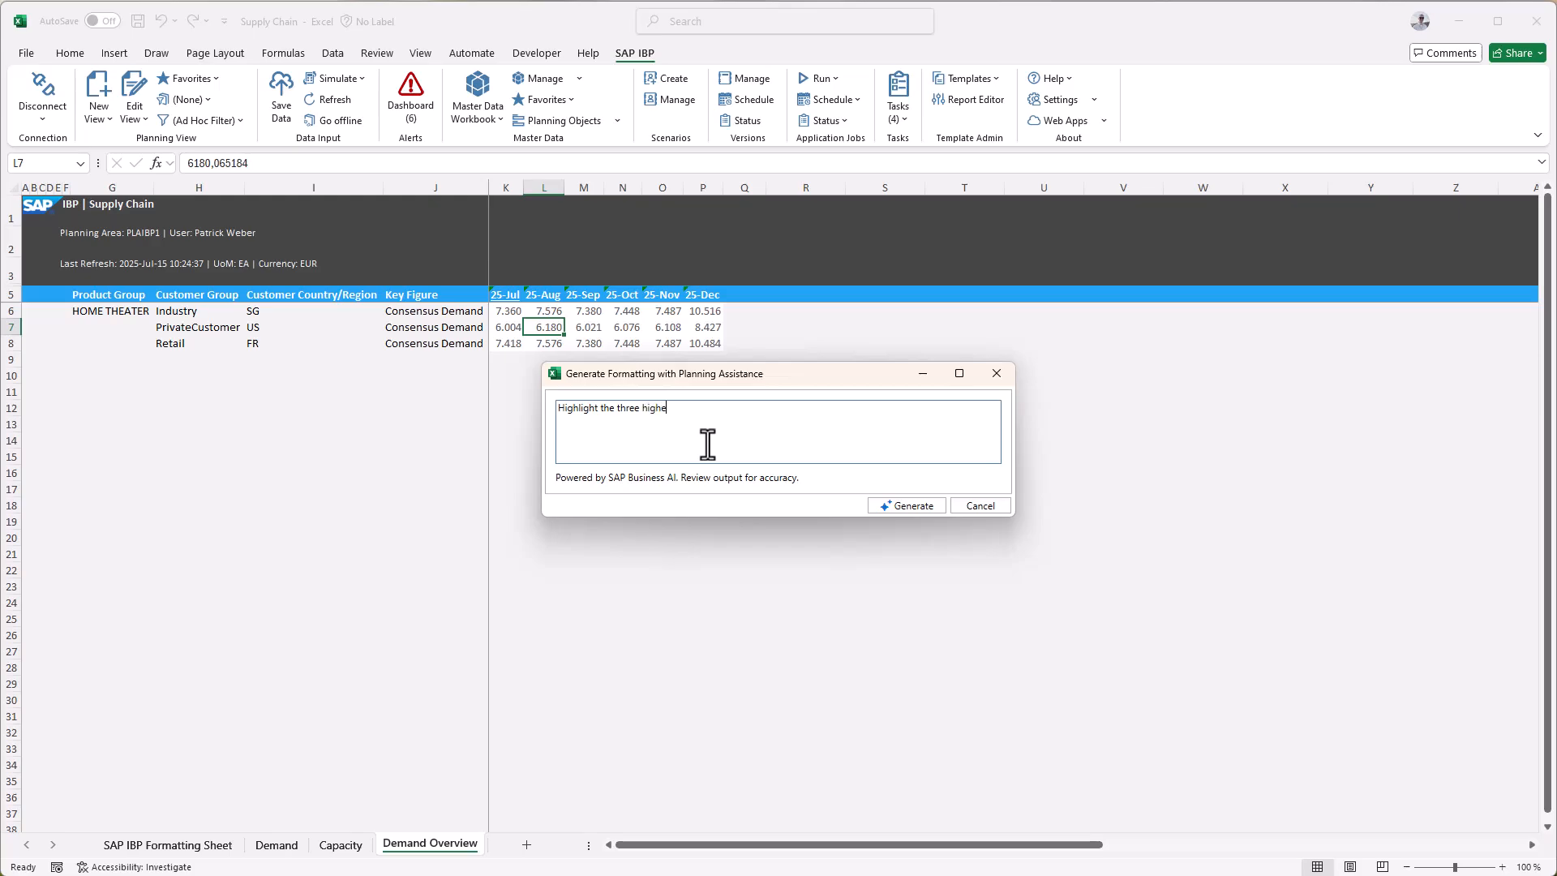
pyautogui.write('st values')
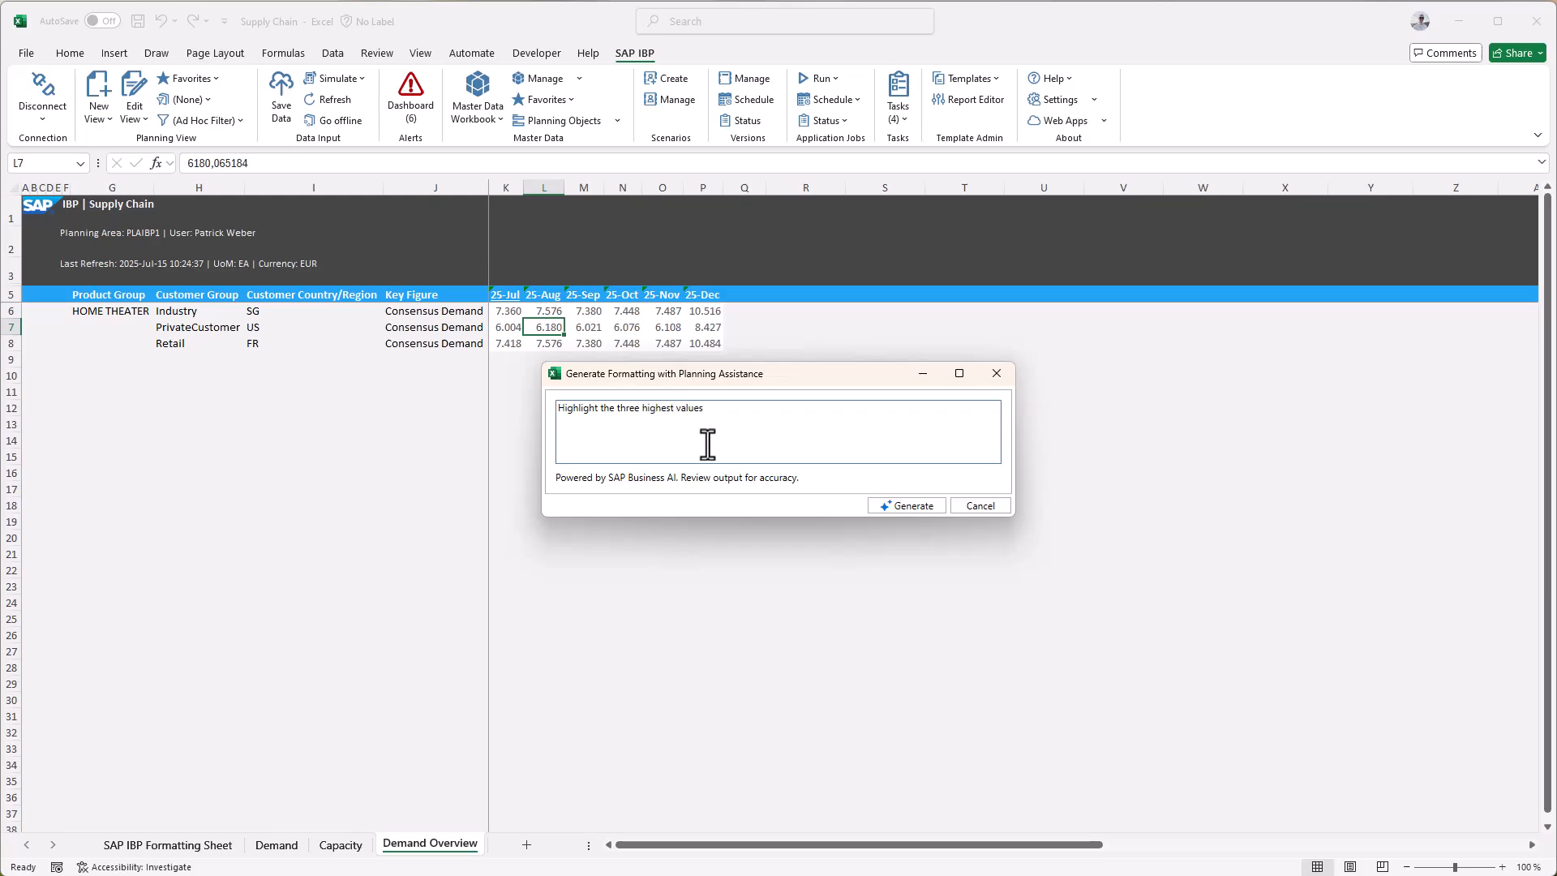
pyautogui.click(905, 505)
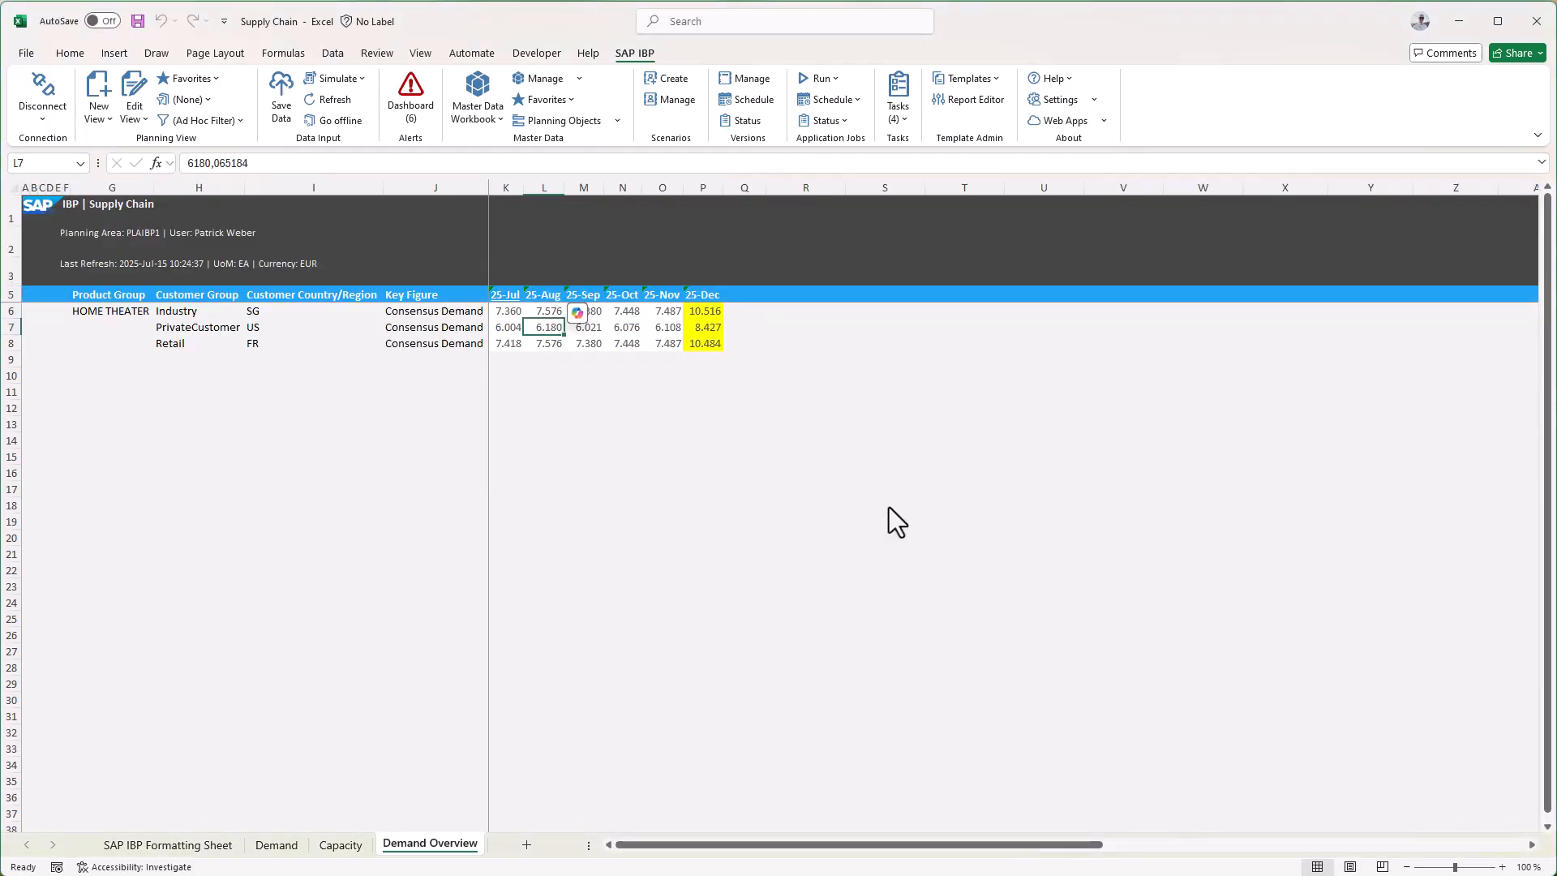
pyautogui.click(313, 187)
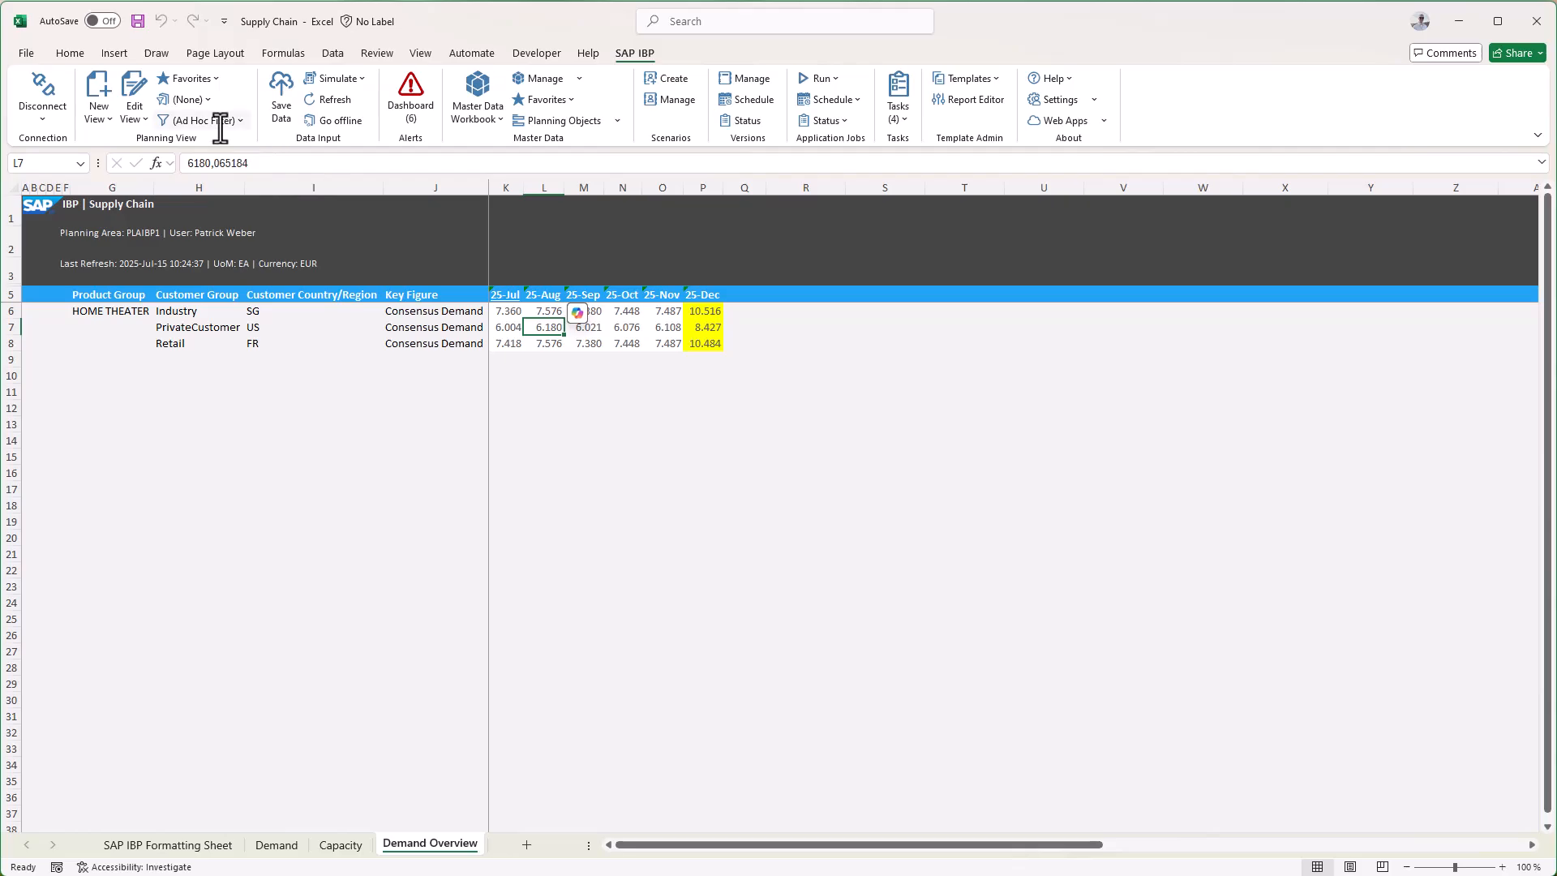
# Edit the ad hoc product group filter from HOME THEATER to WIRELESS SPEAKER
pyautogui.click(203, 121)
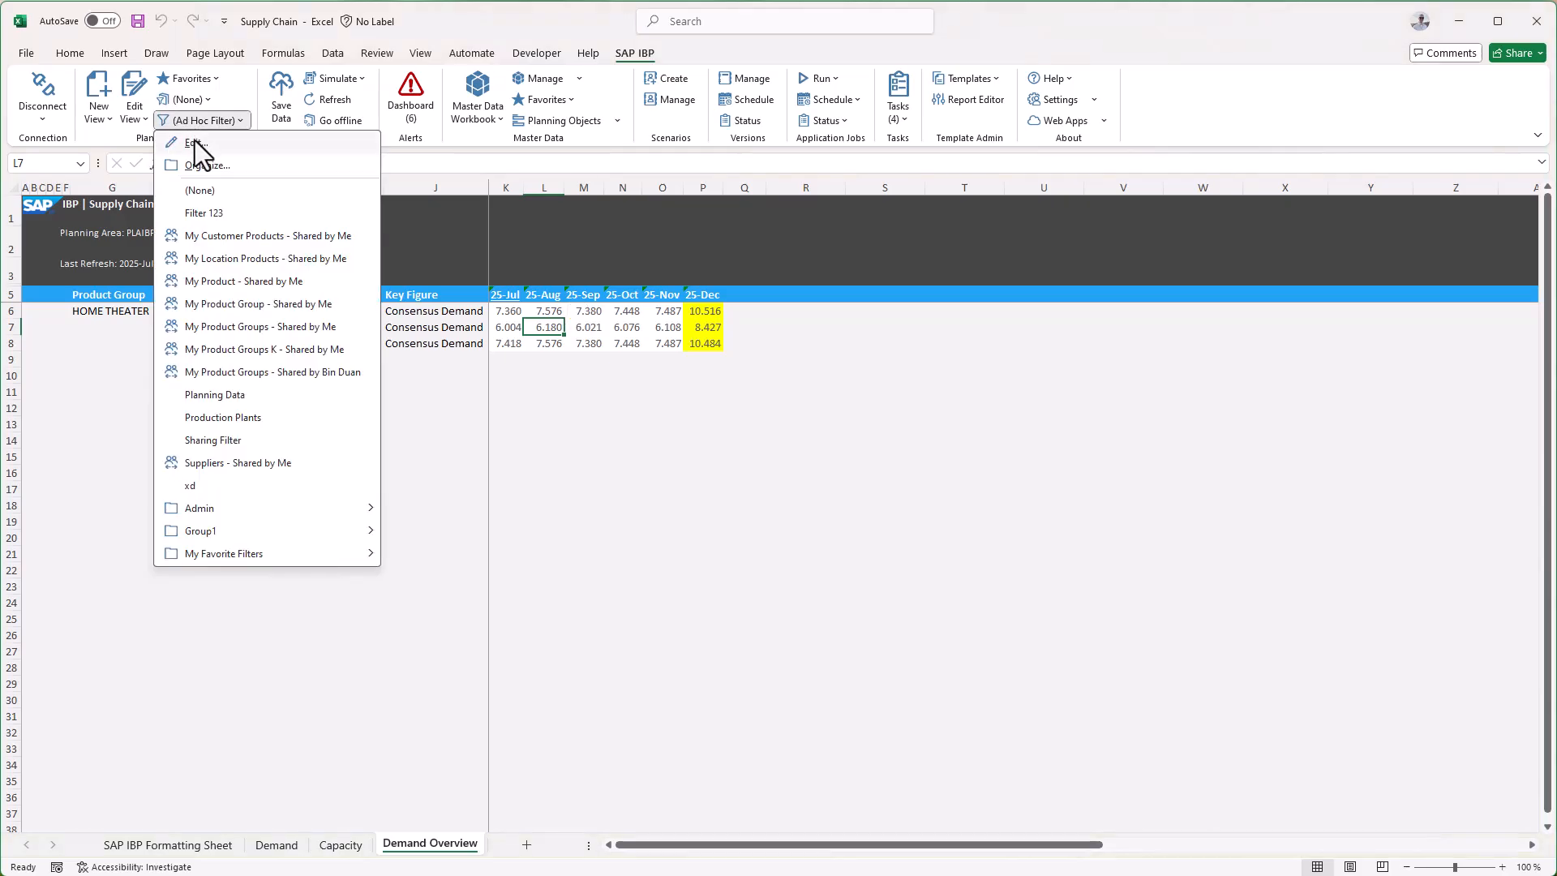
pyautogui.click(196, 141)
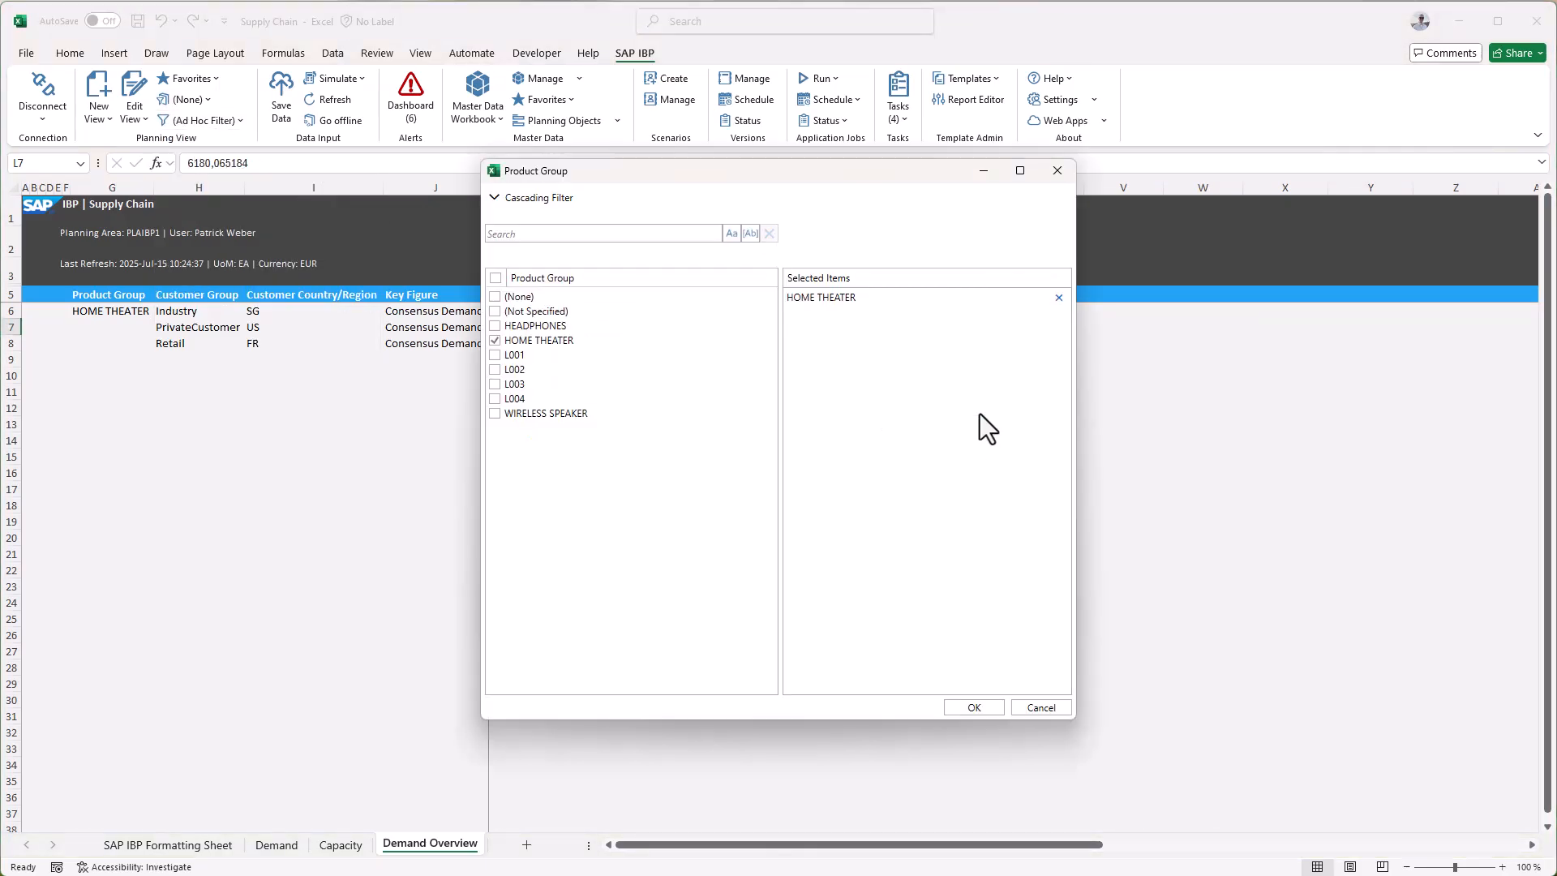
pyautogui.click(495, 413)
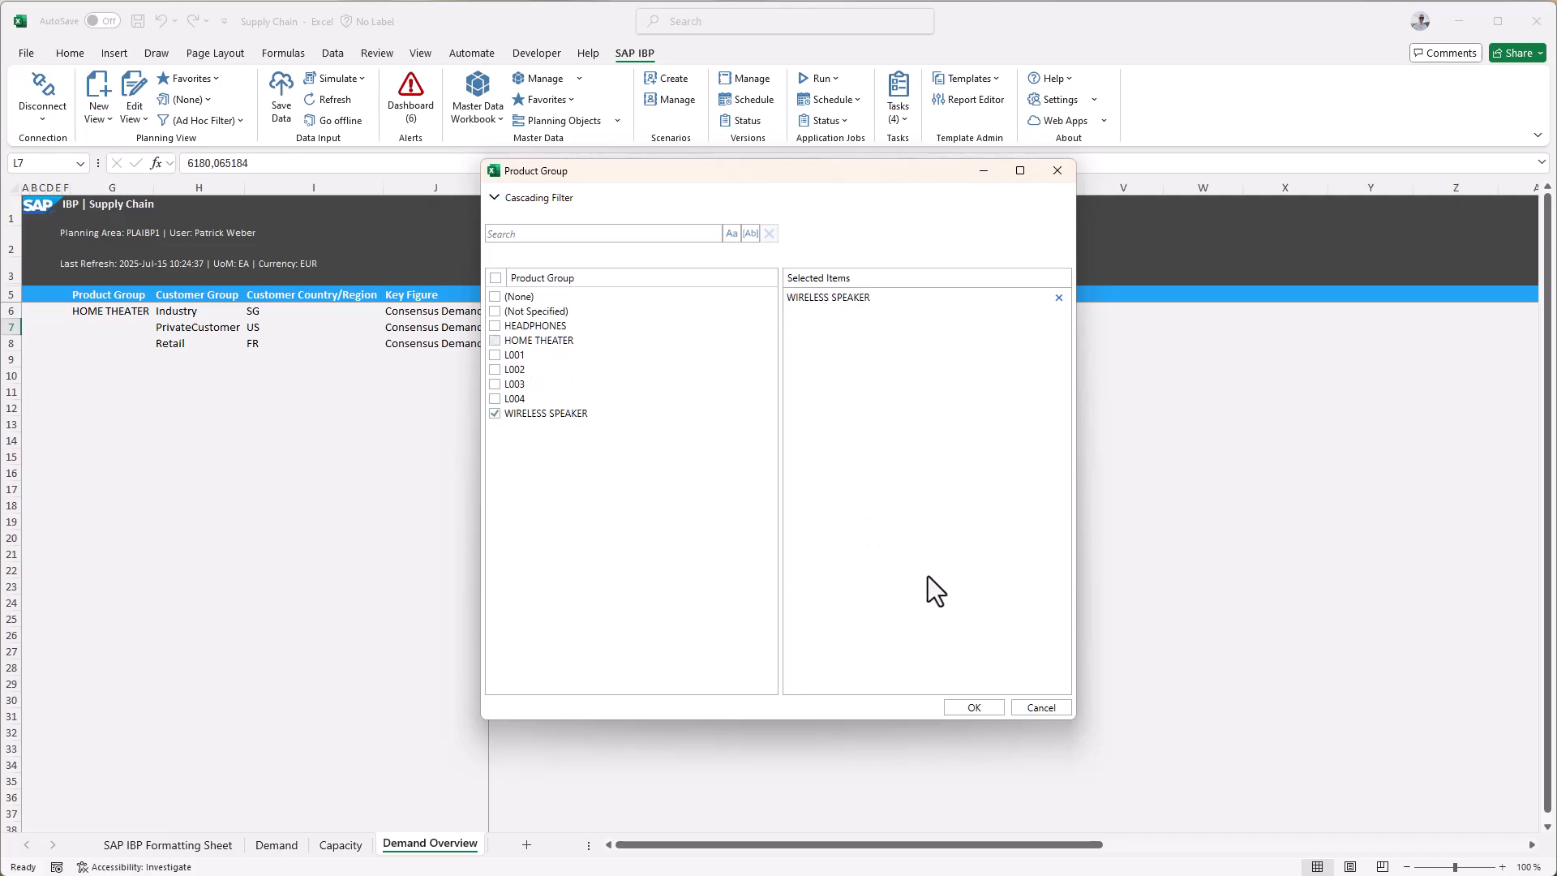
pyautogui.click(972, 707)
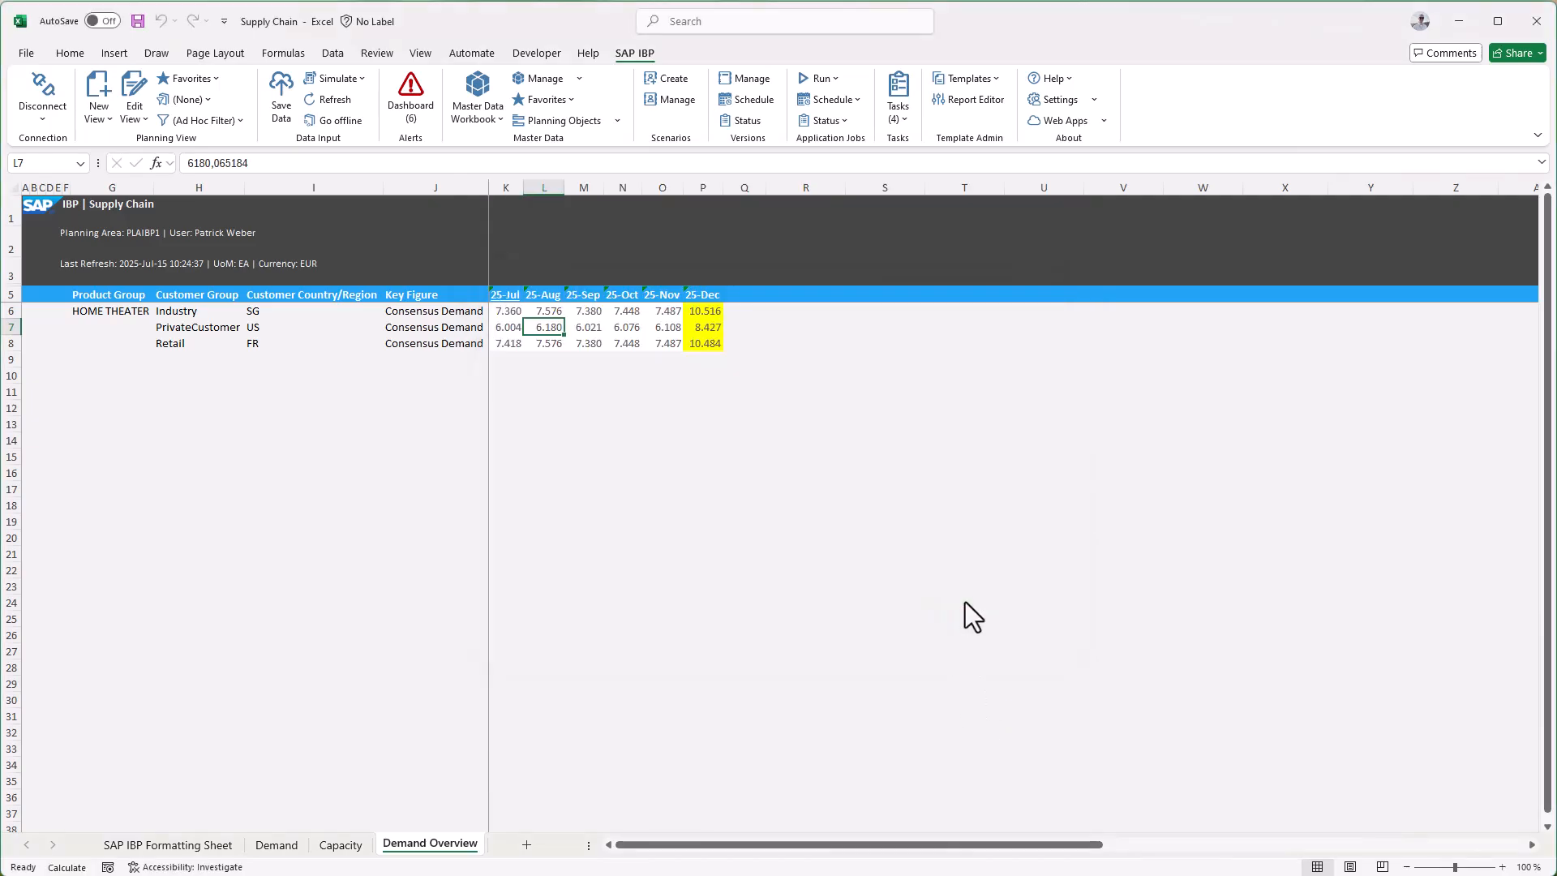